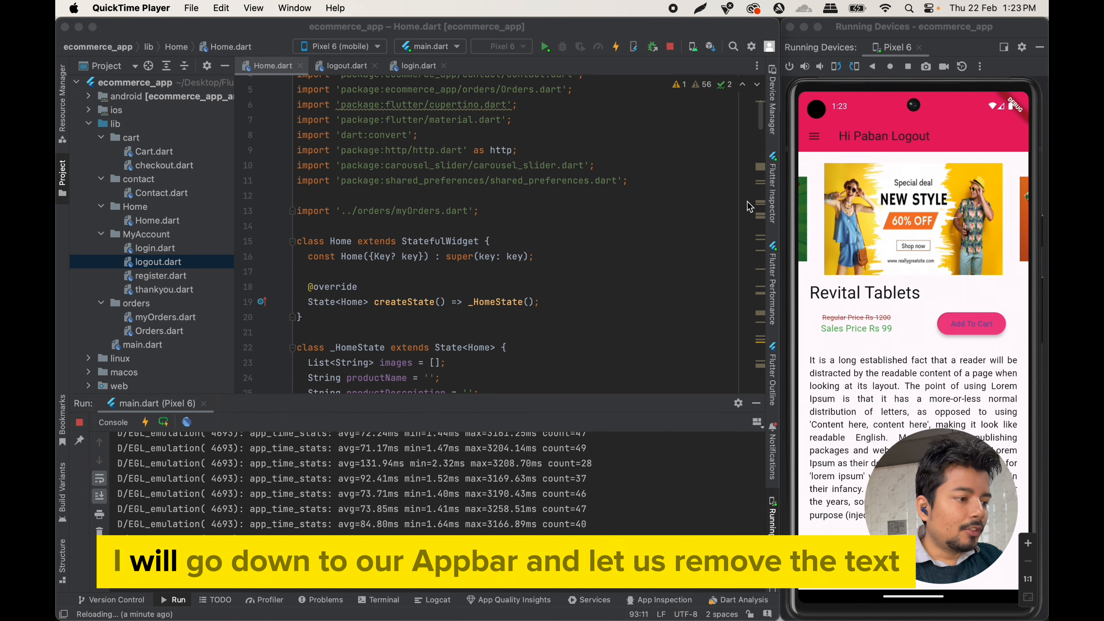
Step: Scroll Home.dart down to the AppBar and leave only the 'Hi' greeting Text in the title Row
scroll(down, 3)
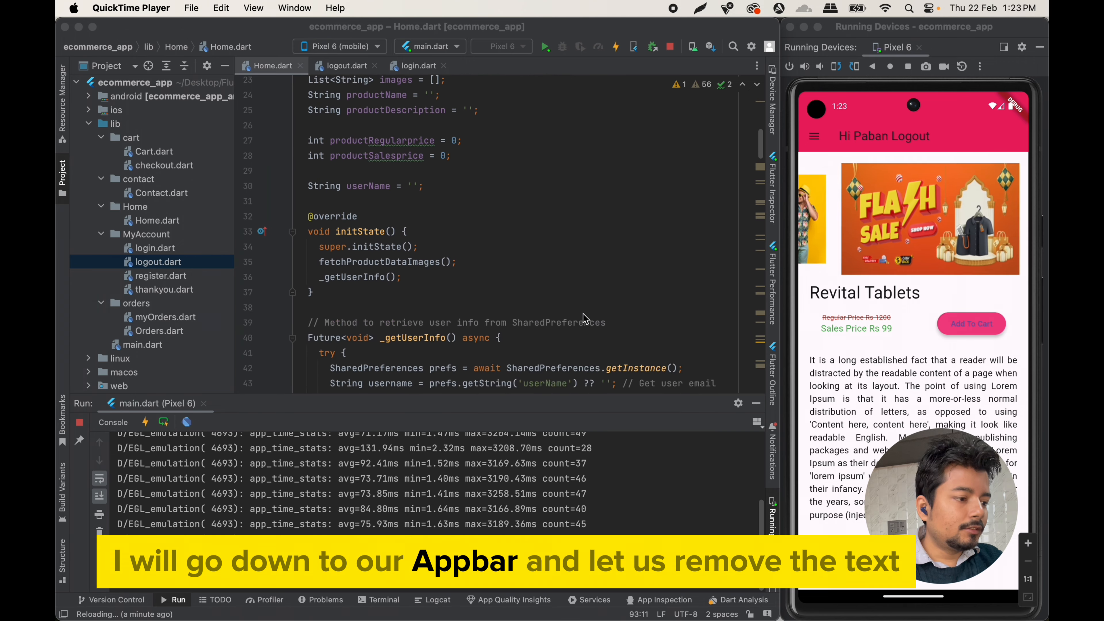
scroll(down, 3)
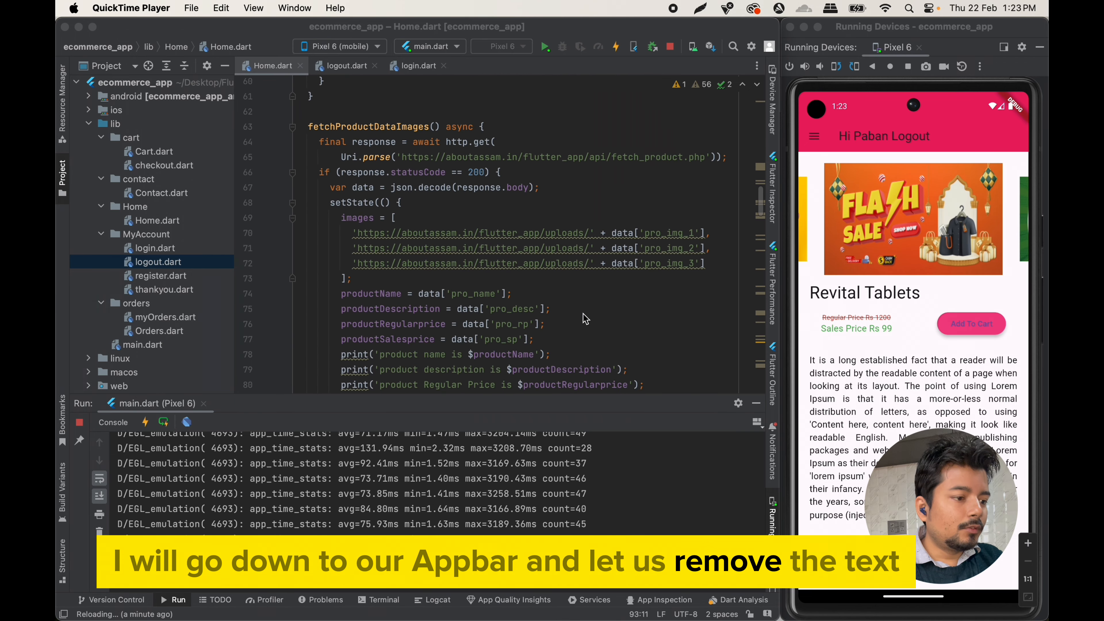
scroll(down, 3)
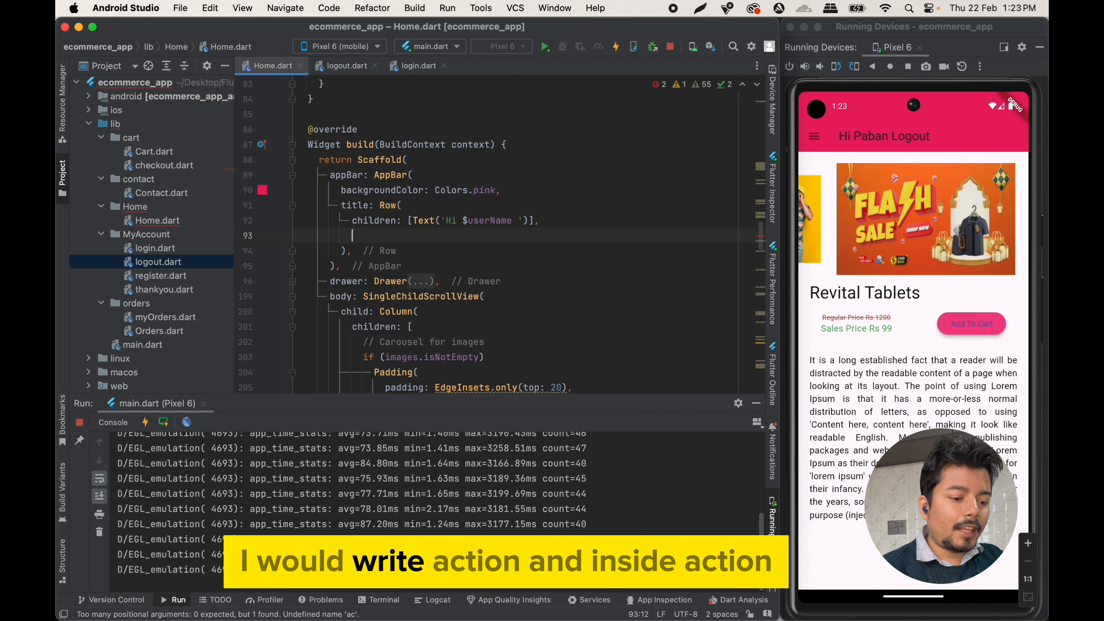
Step: Add actions: [IconButton(onPressed: onPressed, icon: Icon(Icons.logout))] to the AppBar via autocomplete
text(actions: [)
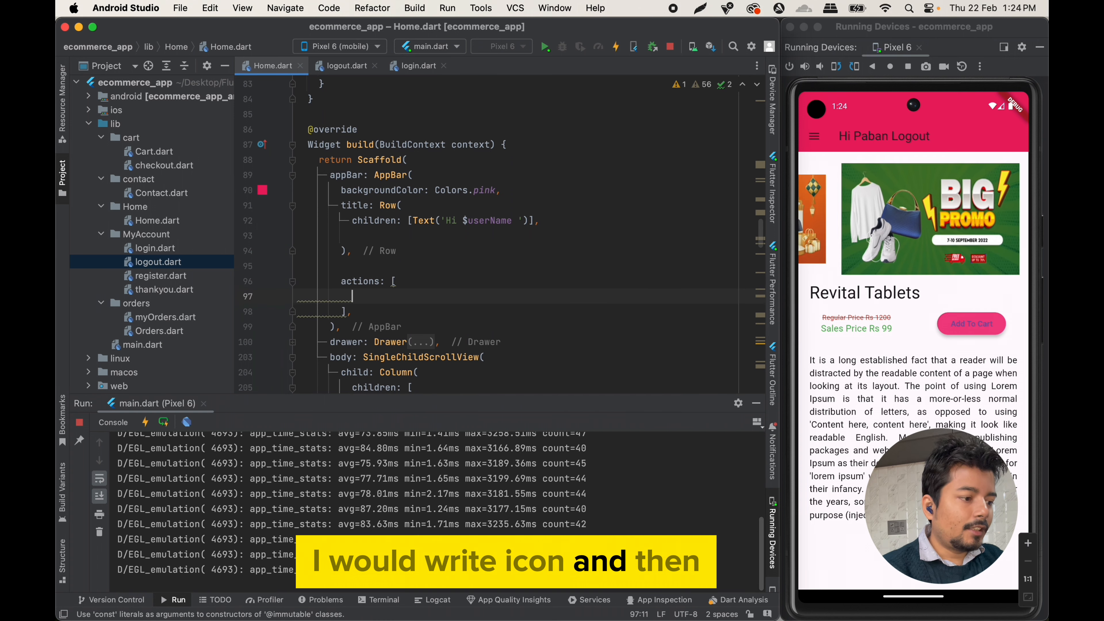
text(Icon(iconButton)
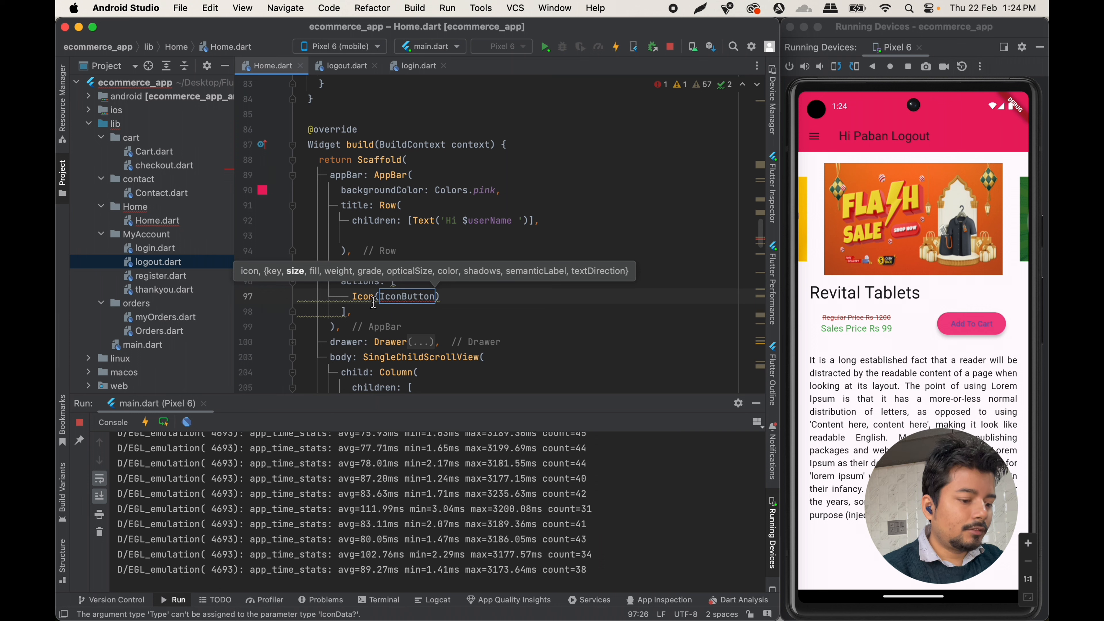
text(icon: Icon(Icons.)
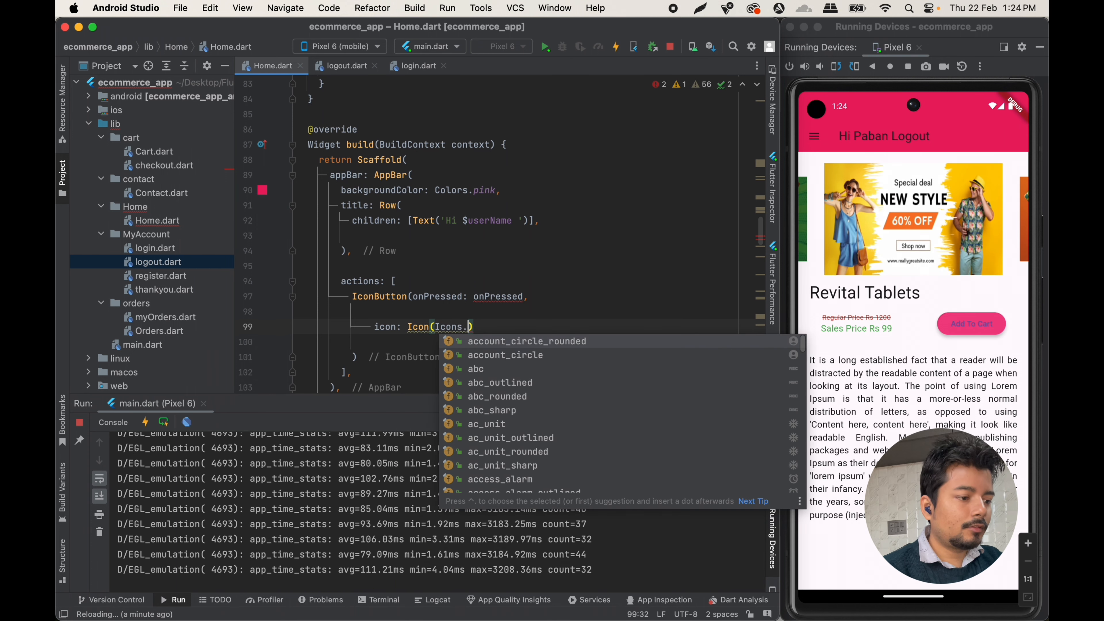
text(logout)
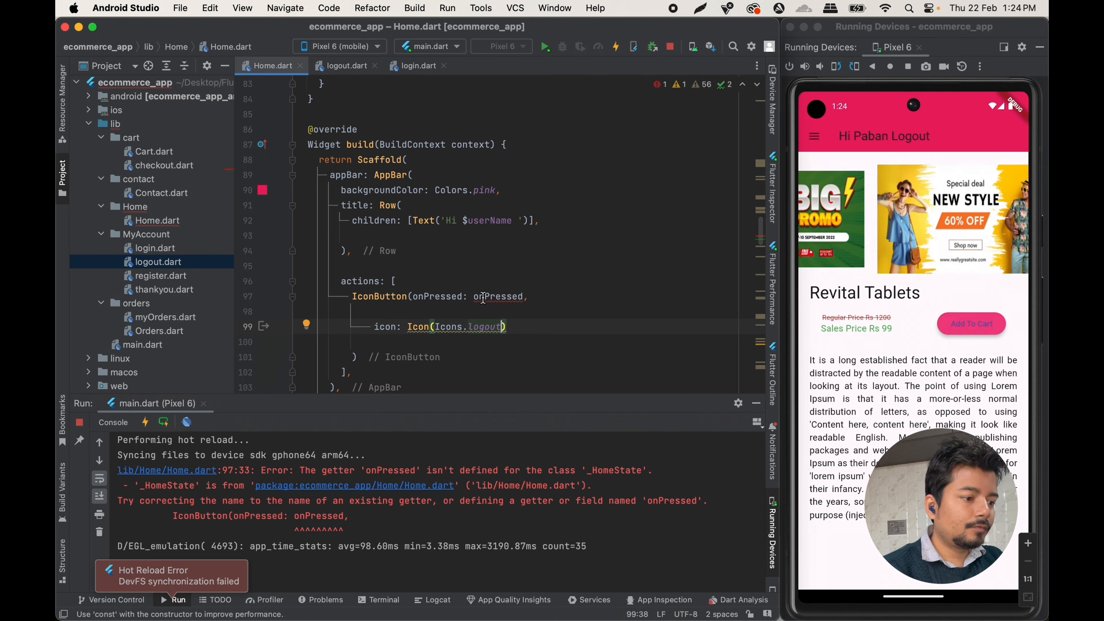
Step: Replace onPressed with a (){} callback that Navigator.pushes to LogoutScreen, copied from _getUserInfo
double_click(501, 296)
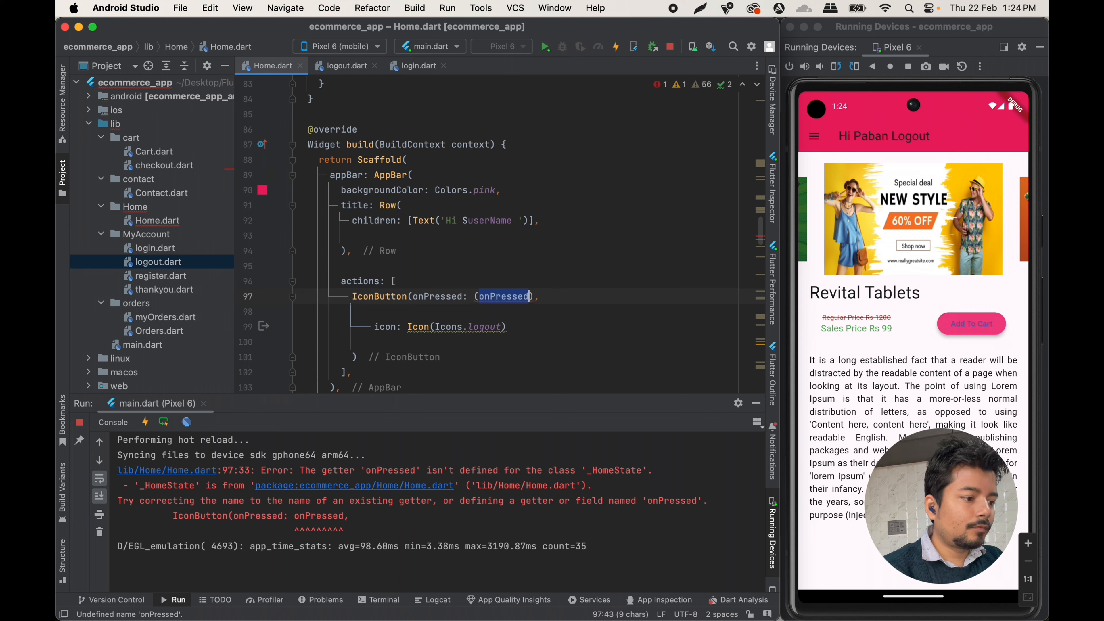
text((){)
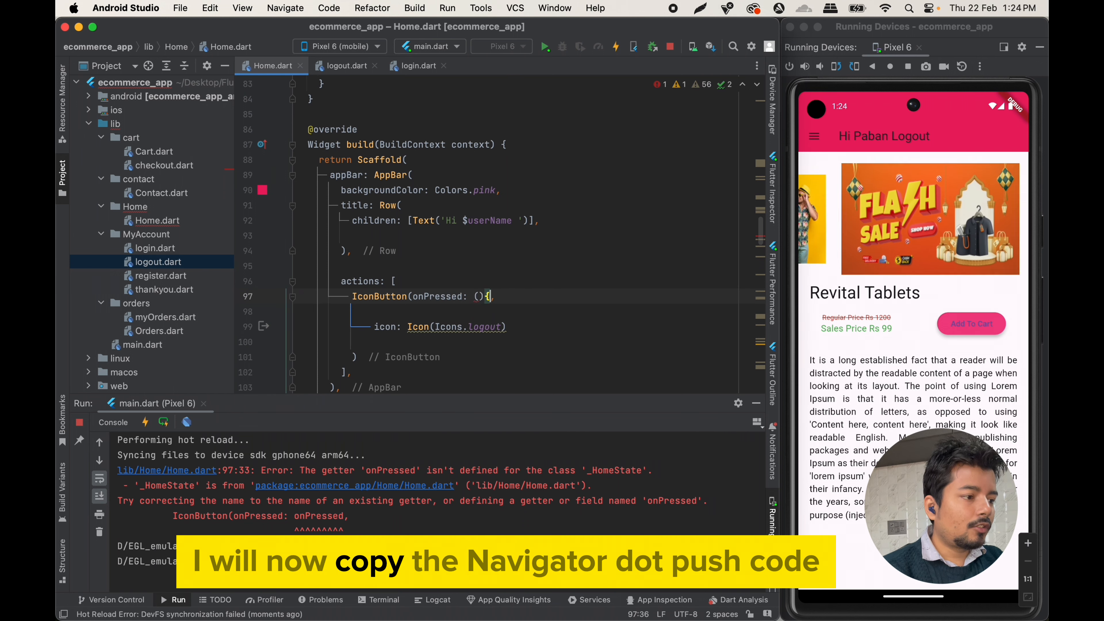
scroll(up, 3)
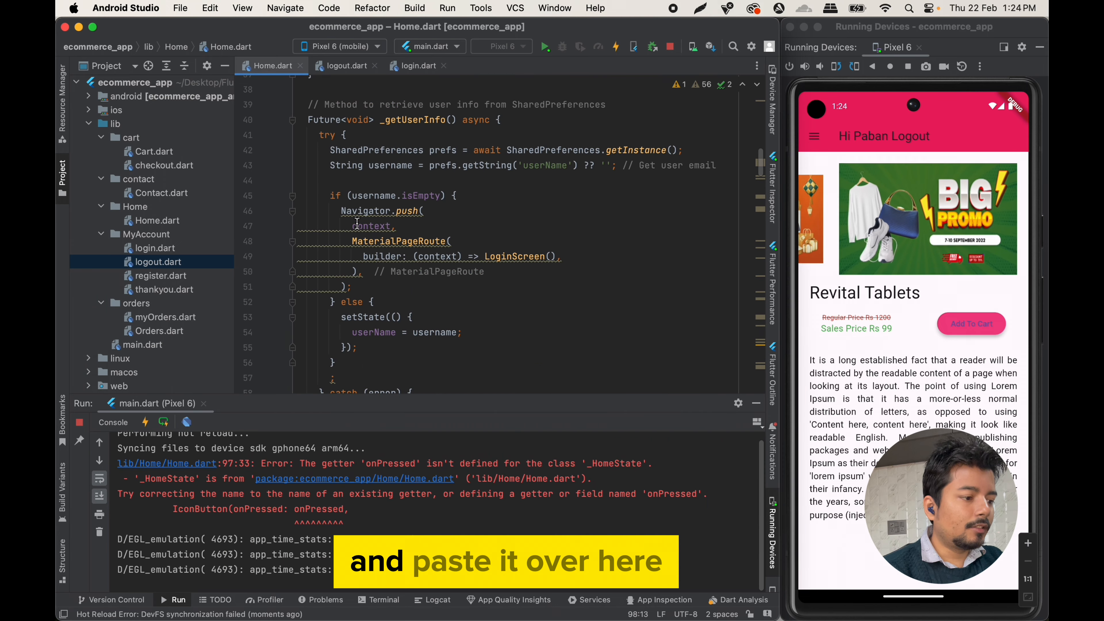
drag(341, 164, 352, 241)
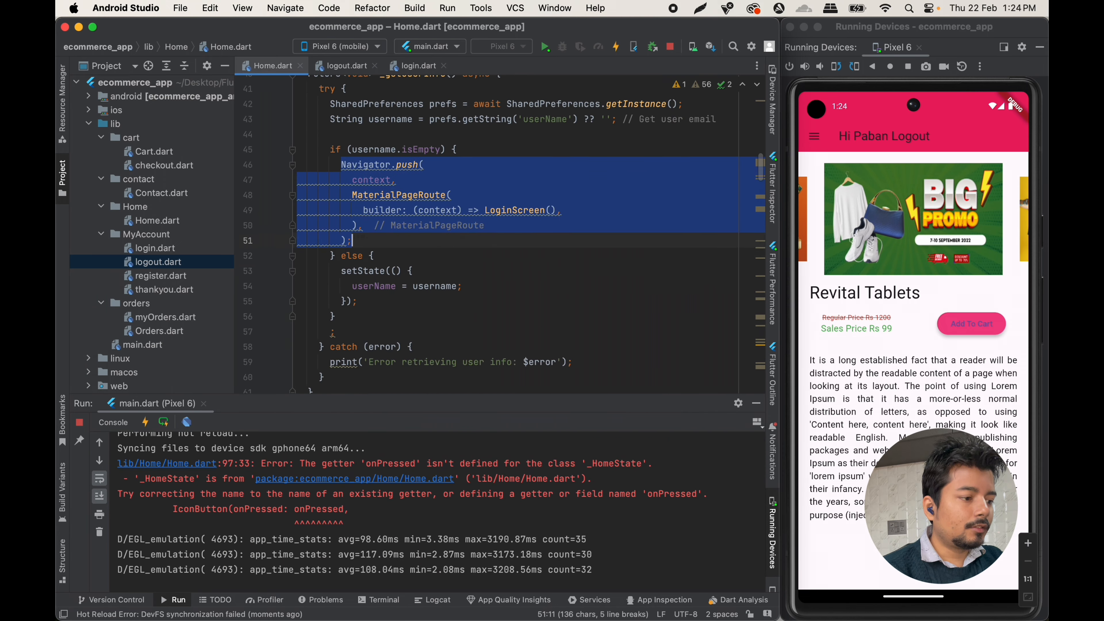
scroll(down, 3)
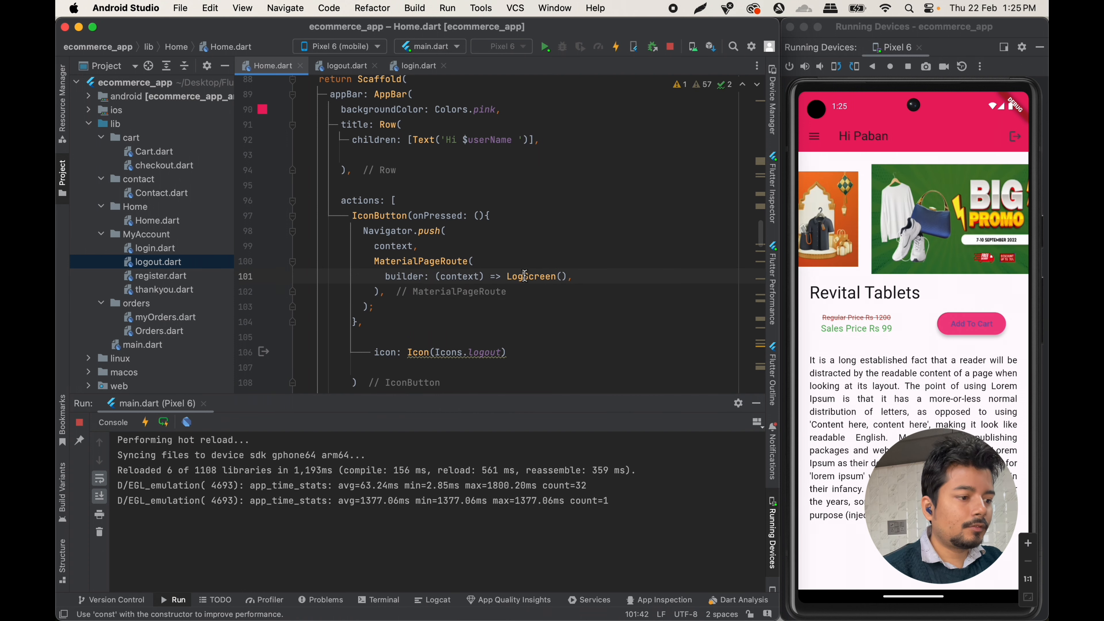
text(Logout)
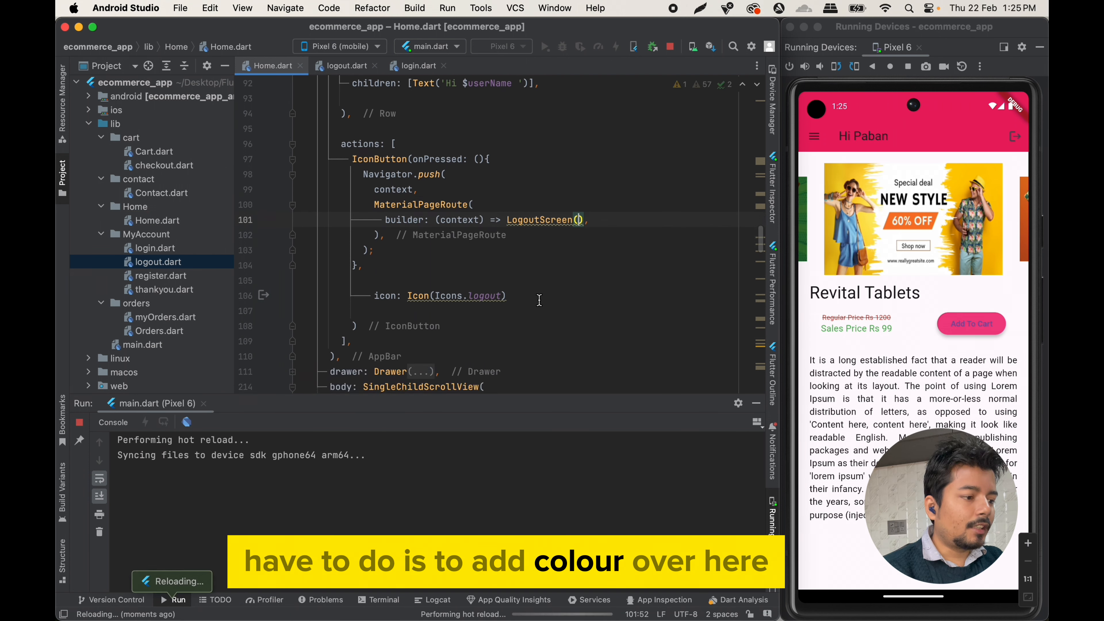
Step: Give the logout IconButton color: Colors.white and reformat the app bar code
click(545, 46)
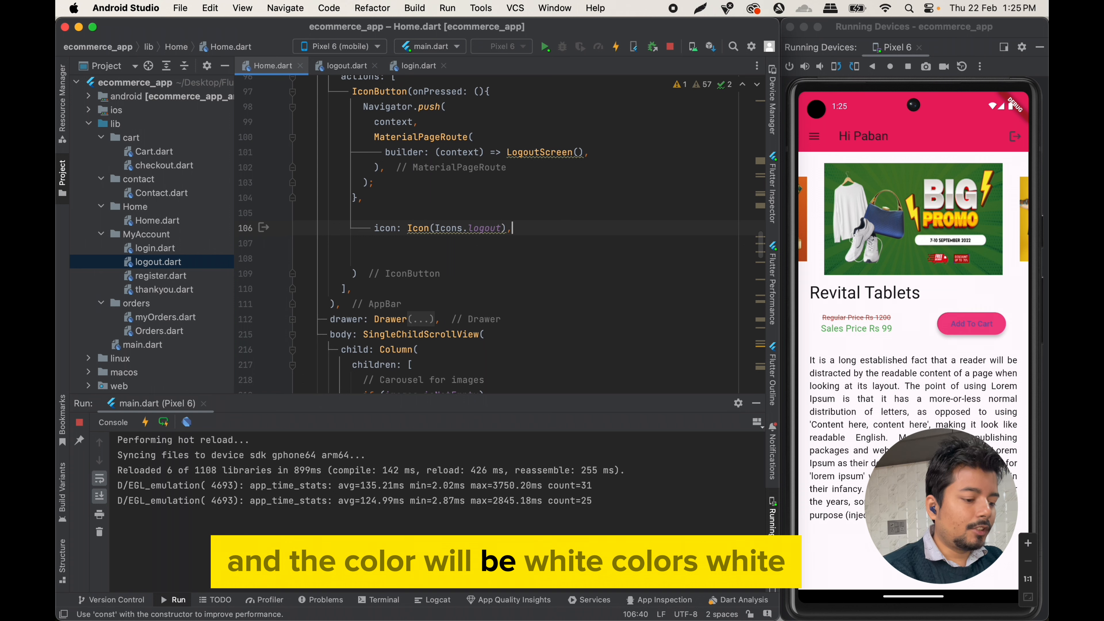
text(color: ,)
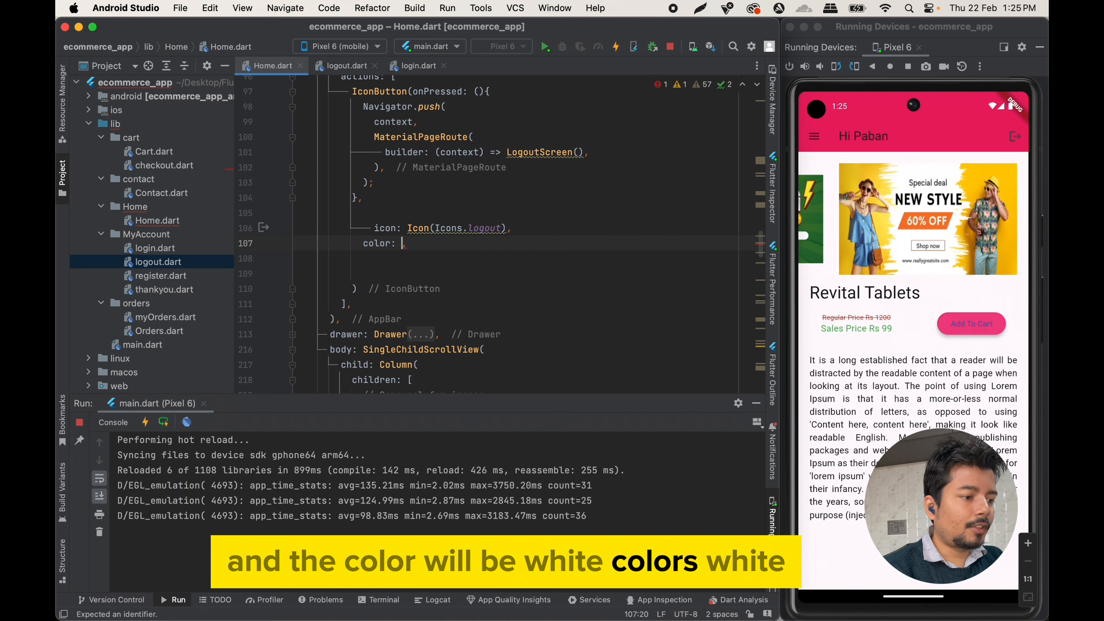
text(white)
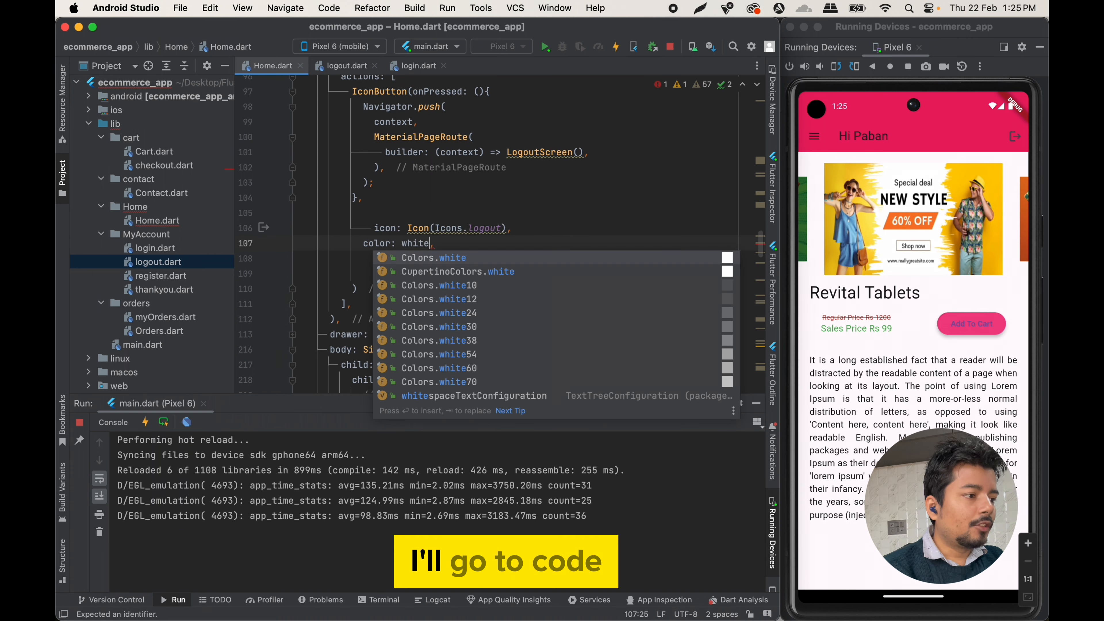
click(432, 257)
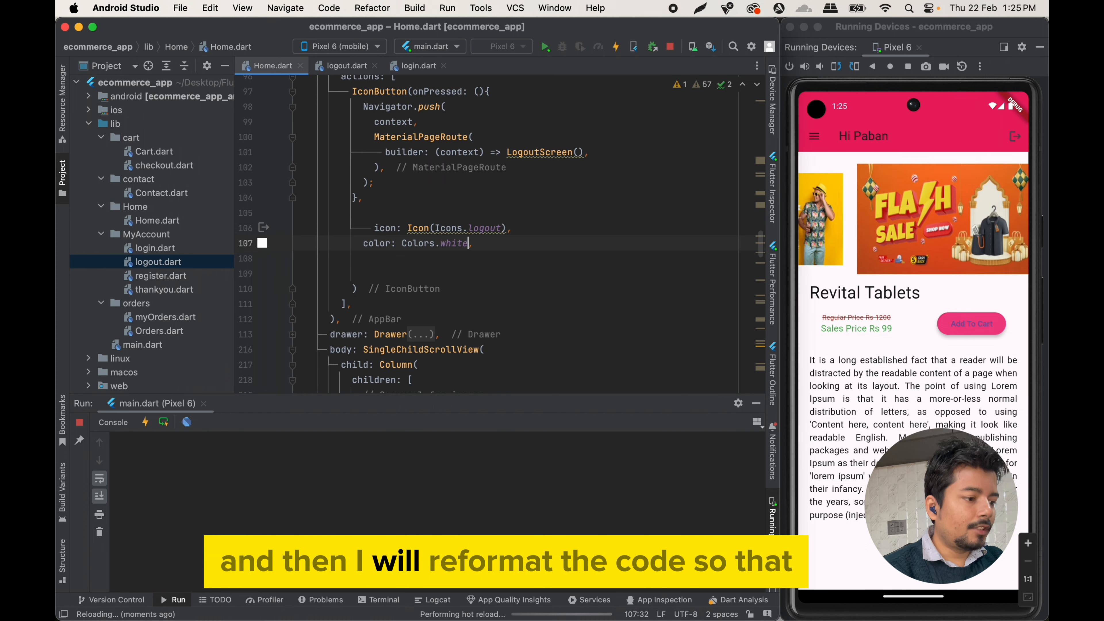
click(328, 7)
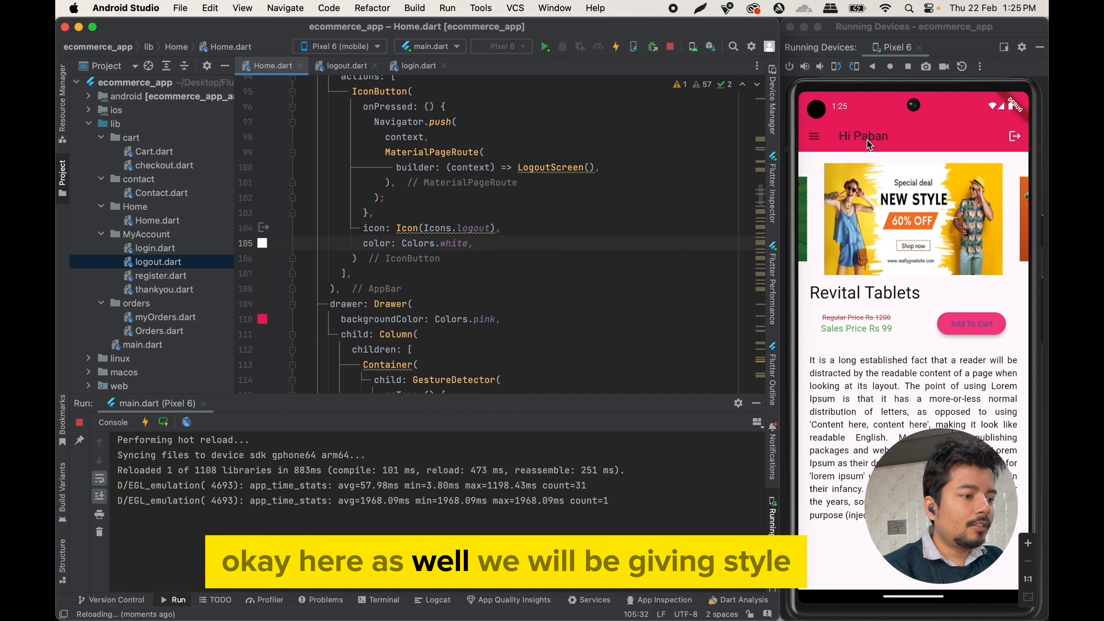
Step: Add style: TextStyle(color: Colors.white) to the app bar greeting Text
scroll(up, 3)
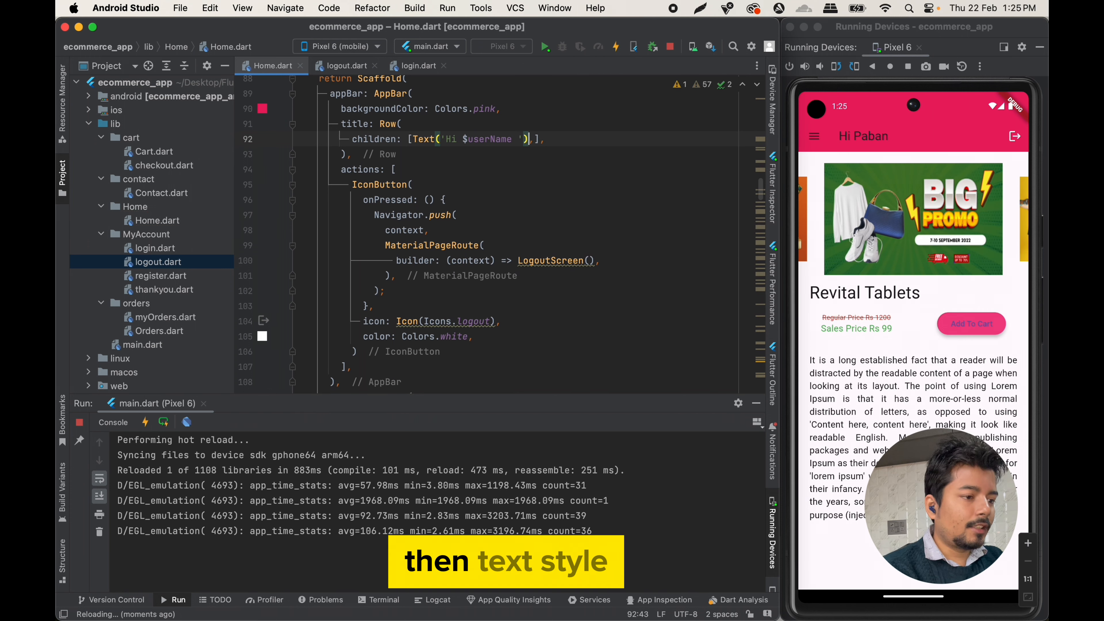
text(, style:)
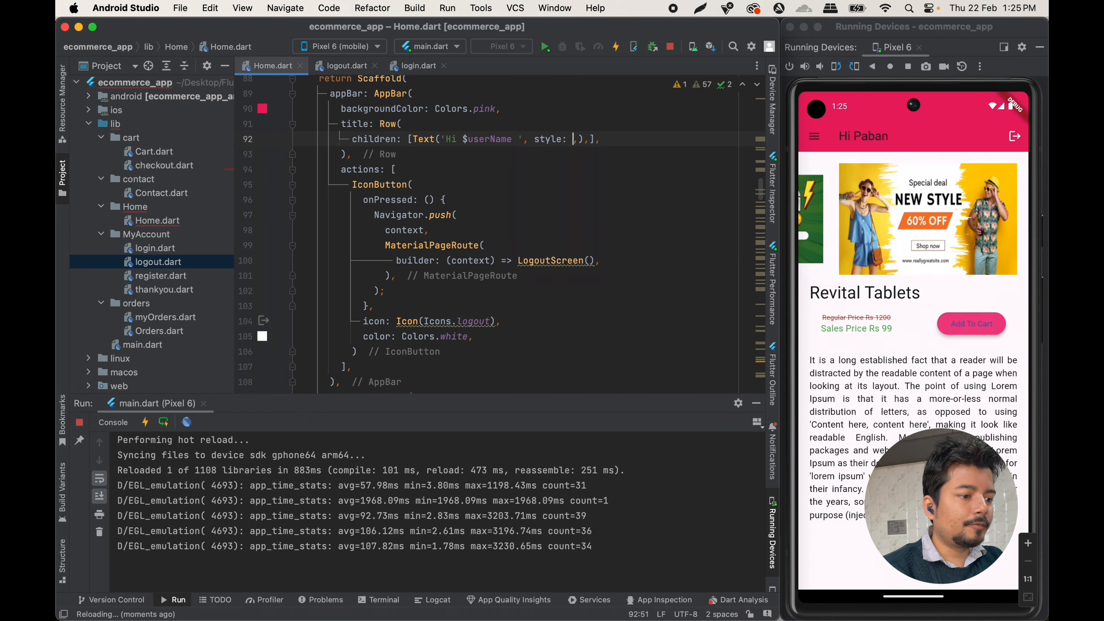
text(TextStyle)
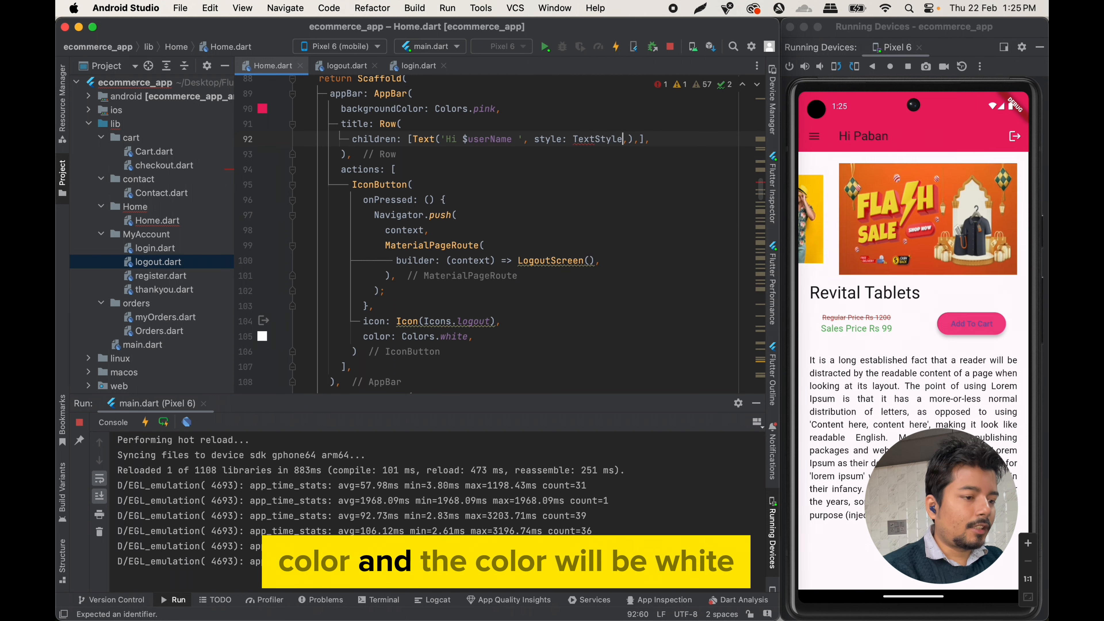
text((color:)
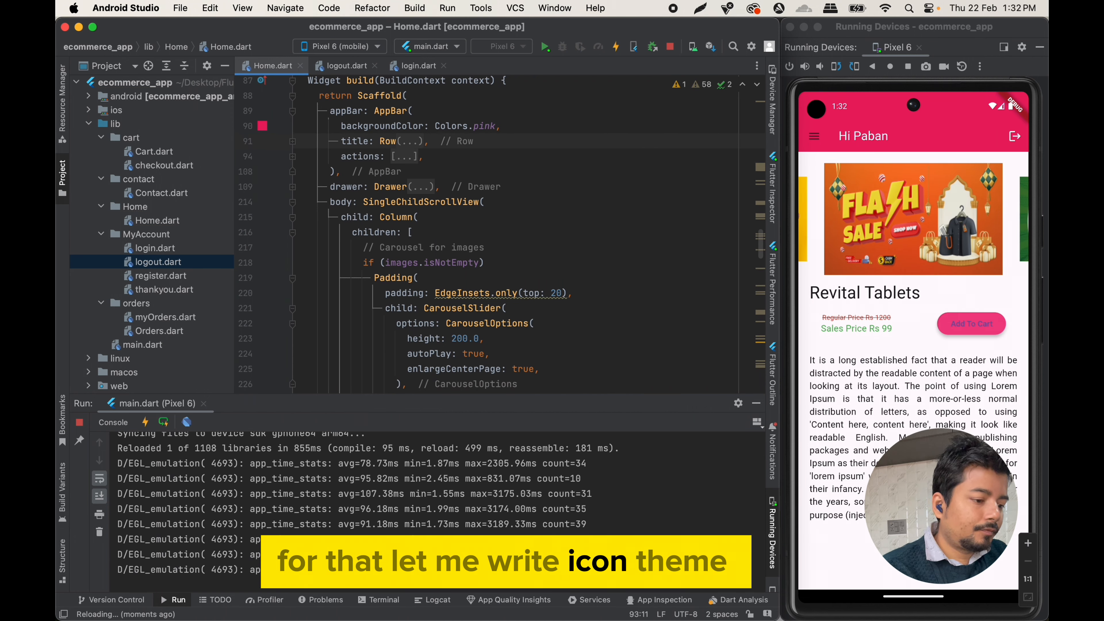
Step: Add iconTheme: IconThemeData(color: Colors.white) to the AppBar so the drawer icon turns white
text(iconTheme: Ico,)
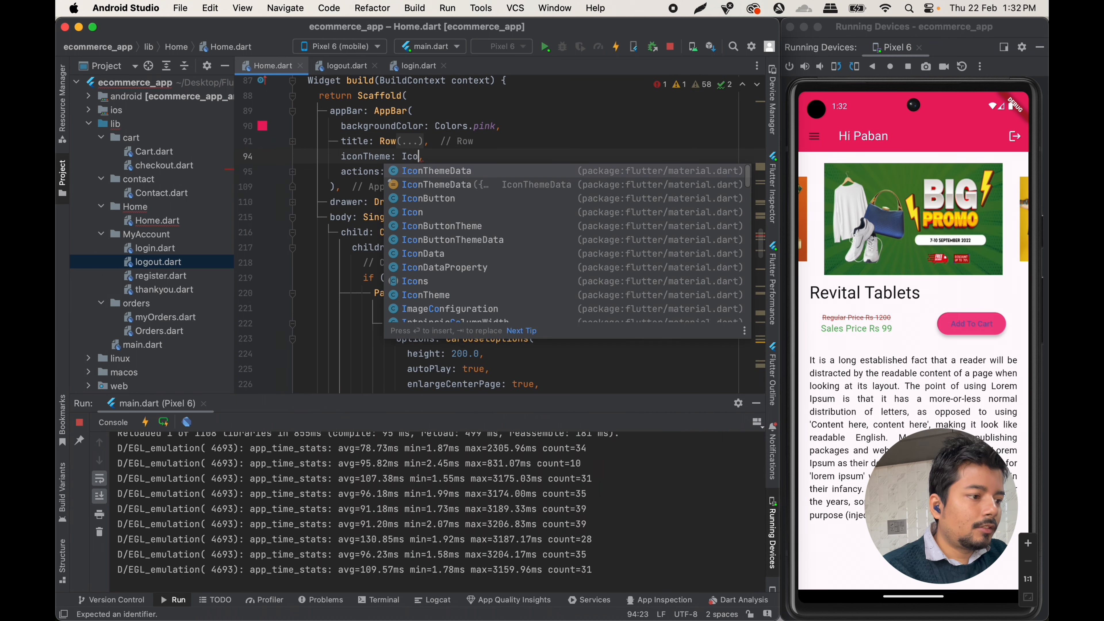
click(436, 170)
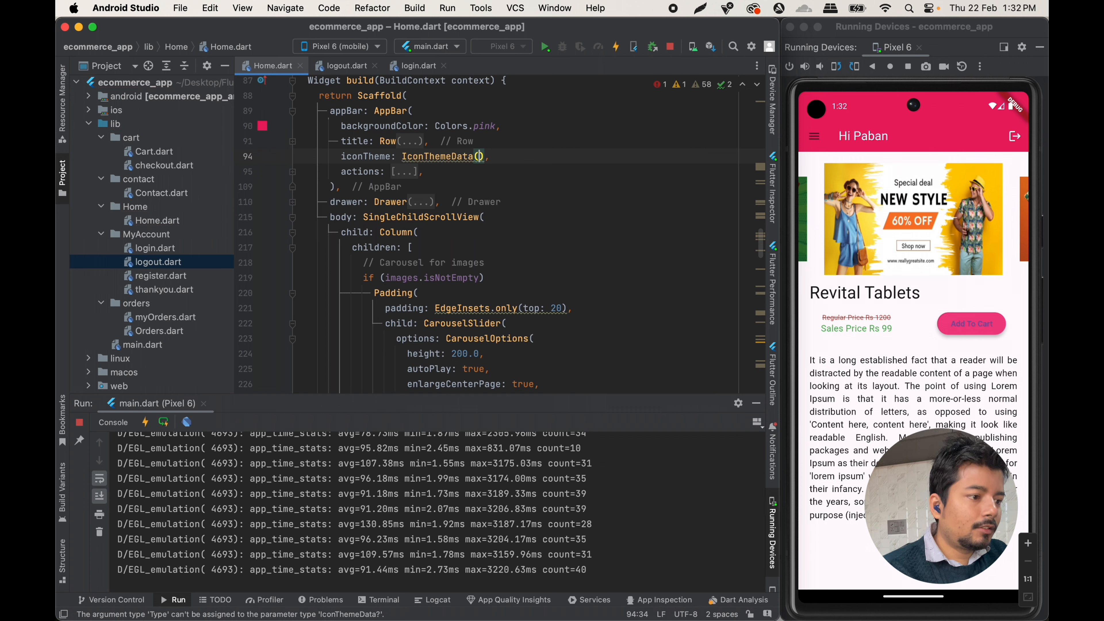
text(color:)
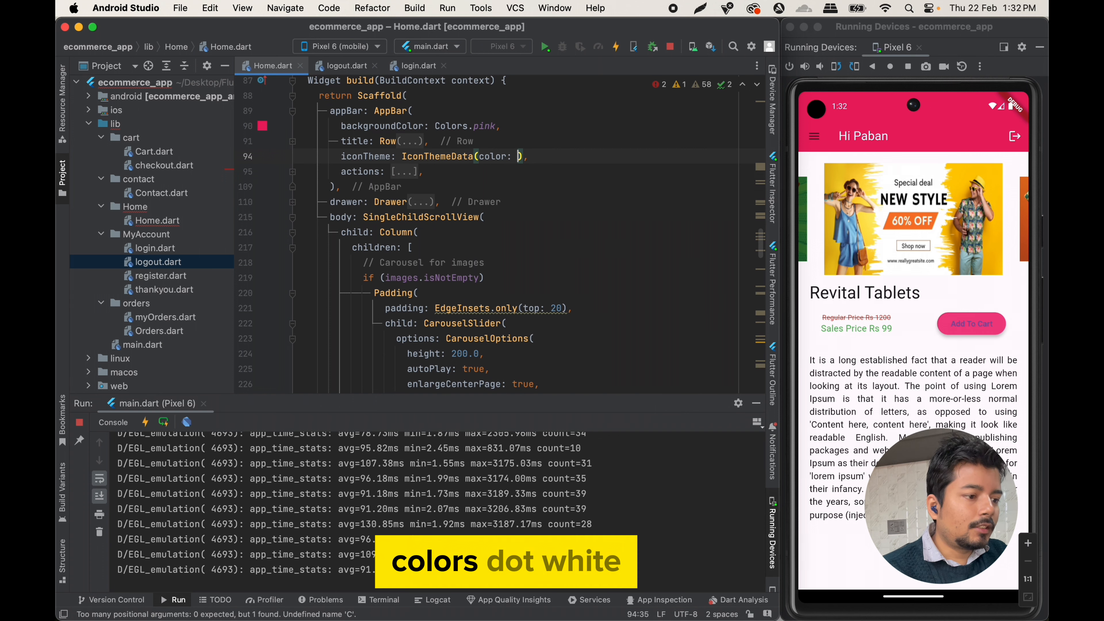
text(Colors.white)
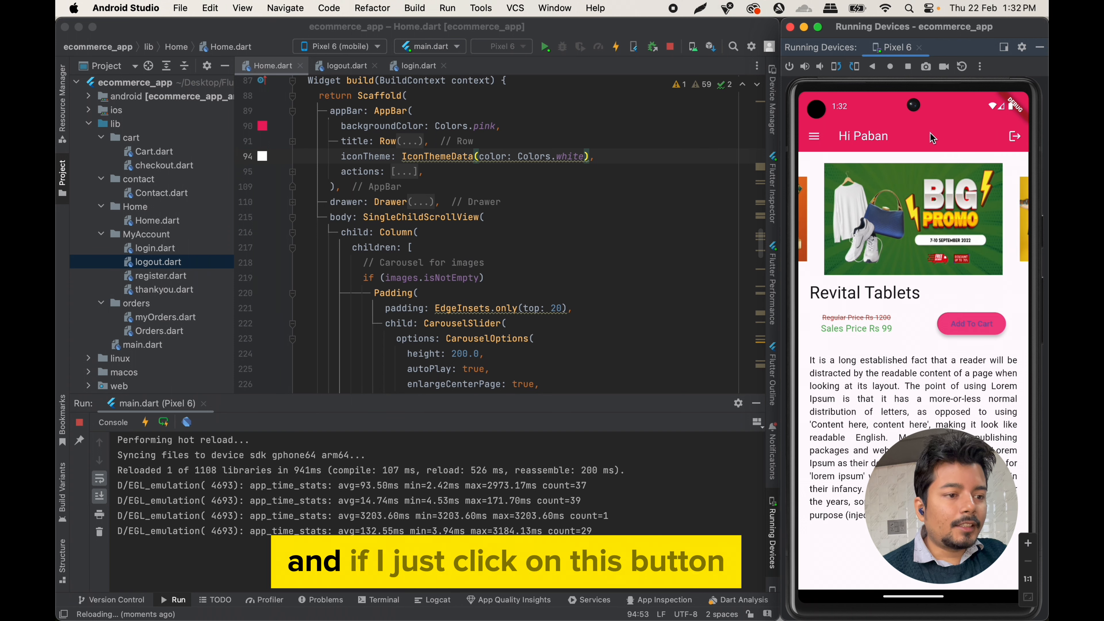
click(814, 135)
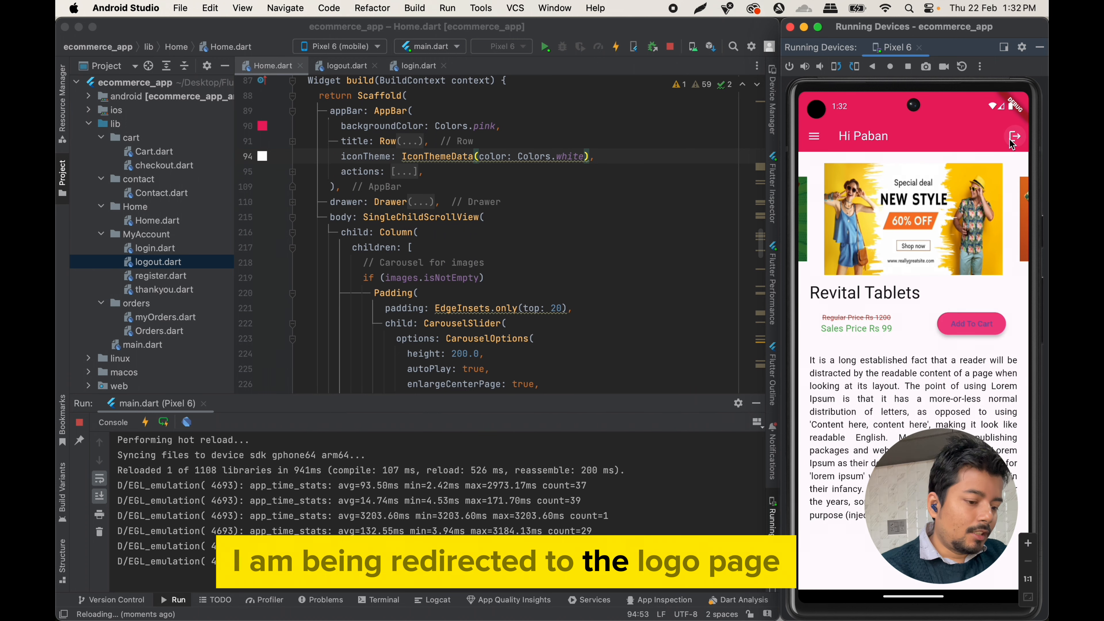
click(1014, 136)
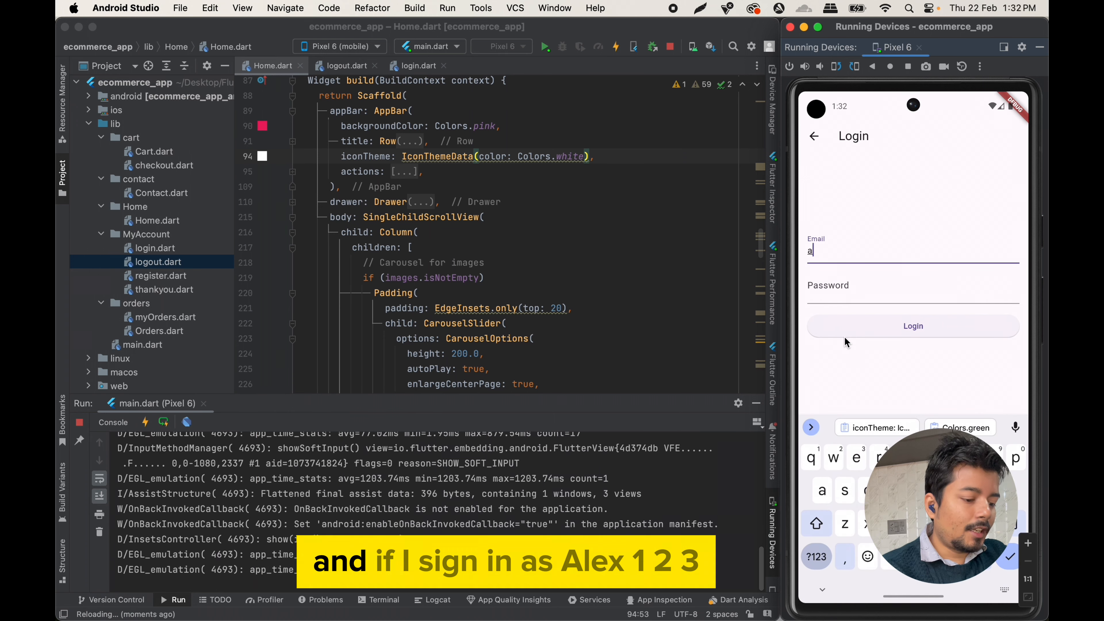
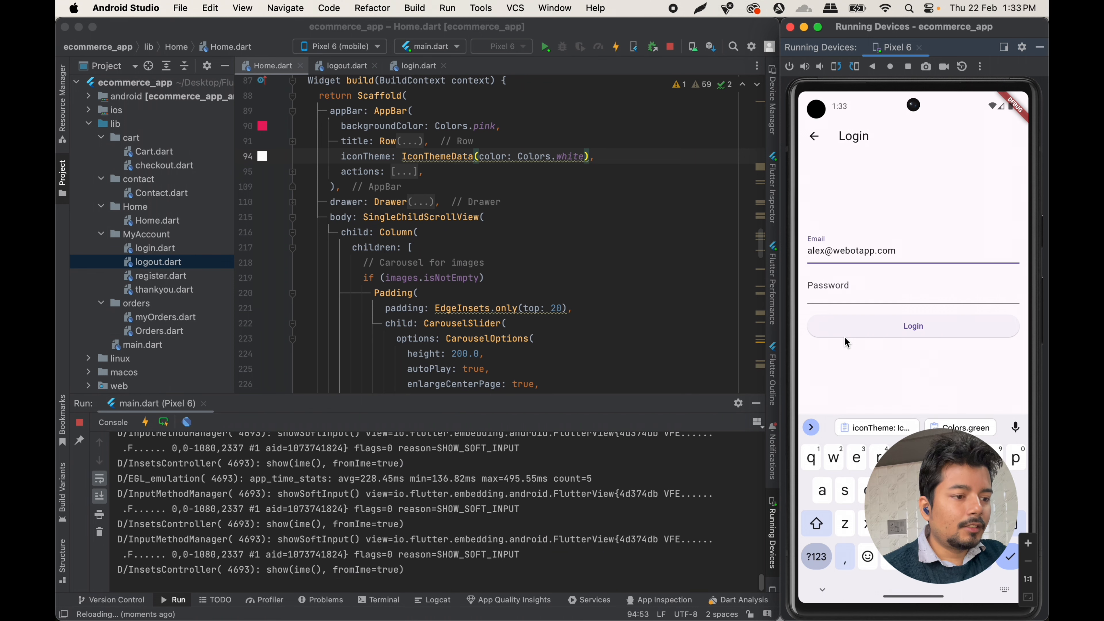
text(3)
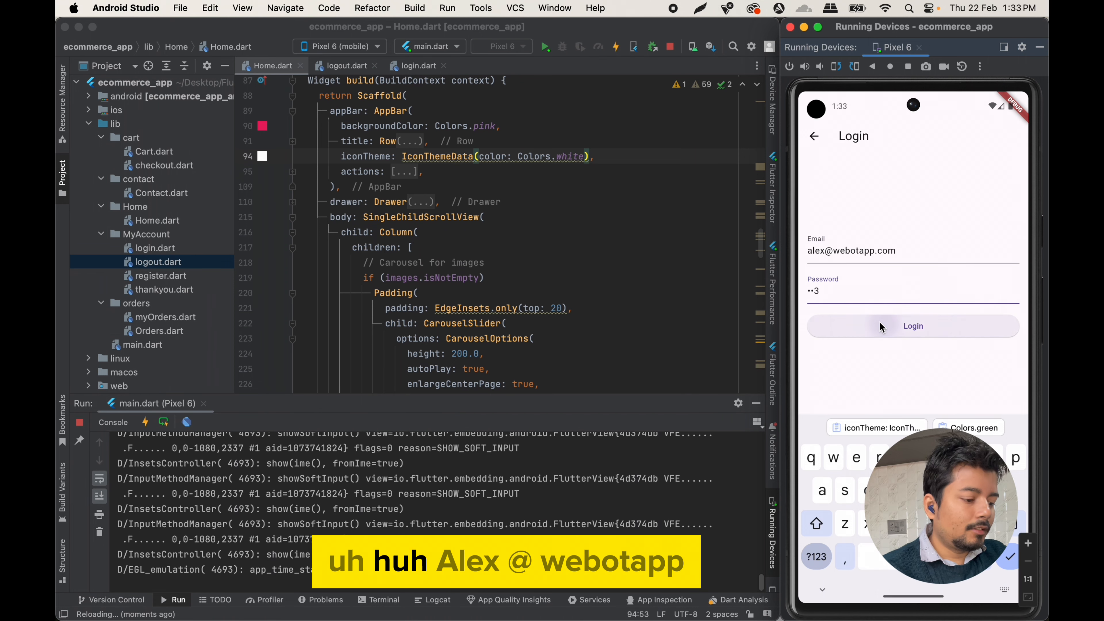
click(913, 326)
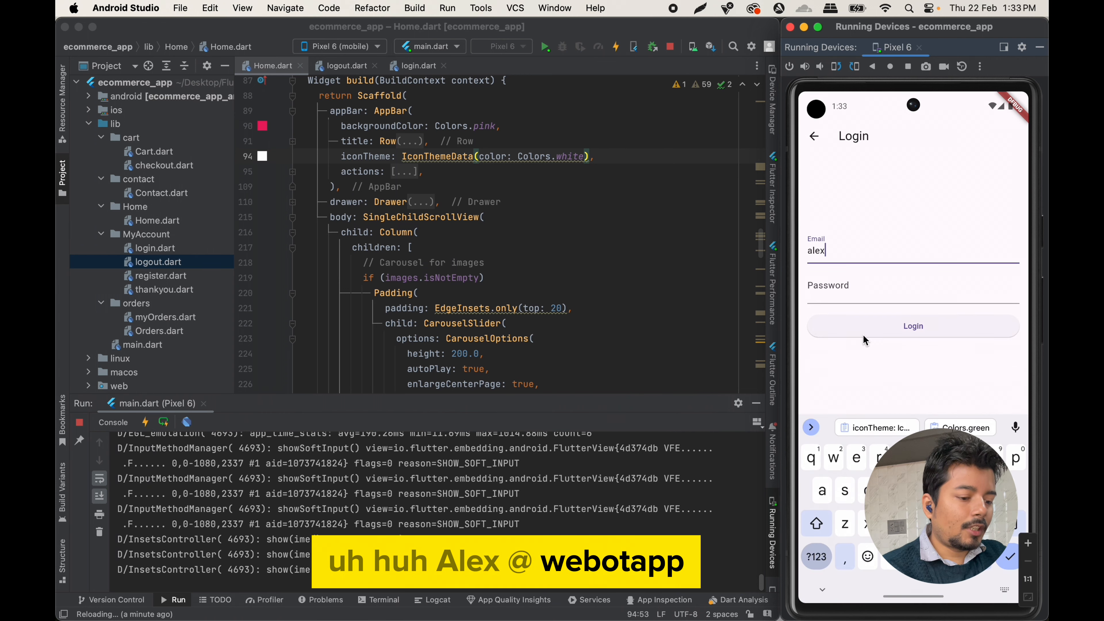
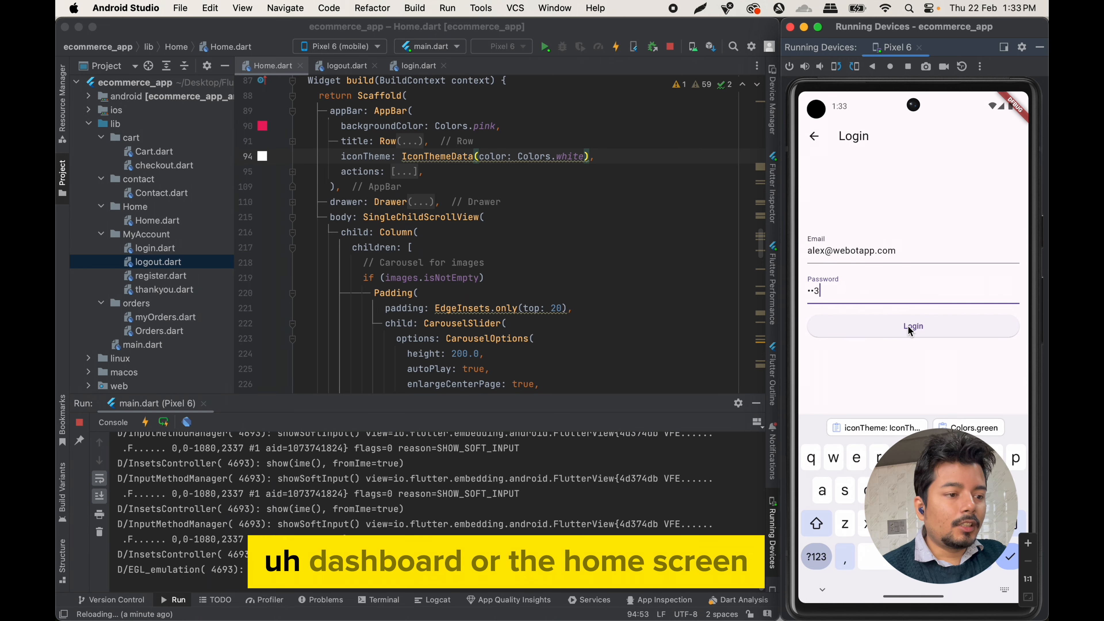
click(912, 326)
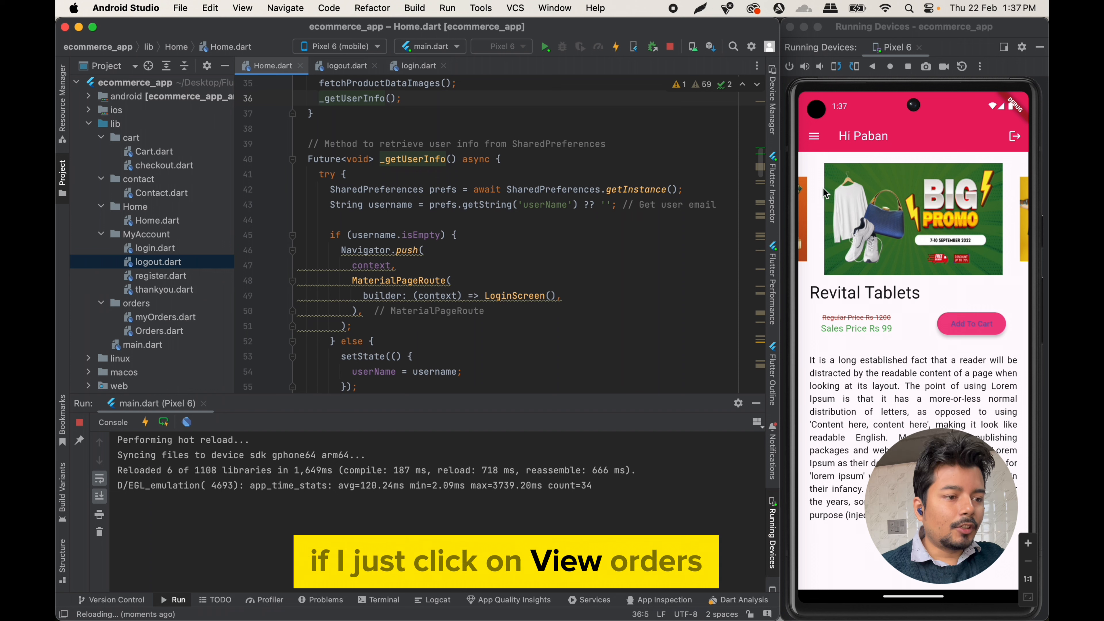
Step: Return to the home screen via the drawer and add Revital Tablets to the cart
click(814, 136)
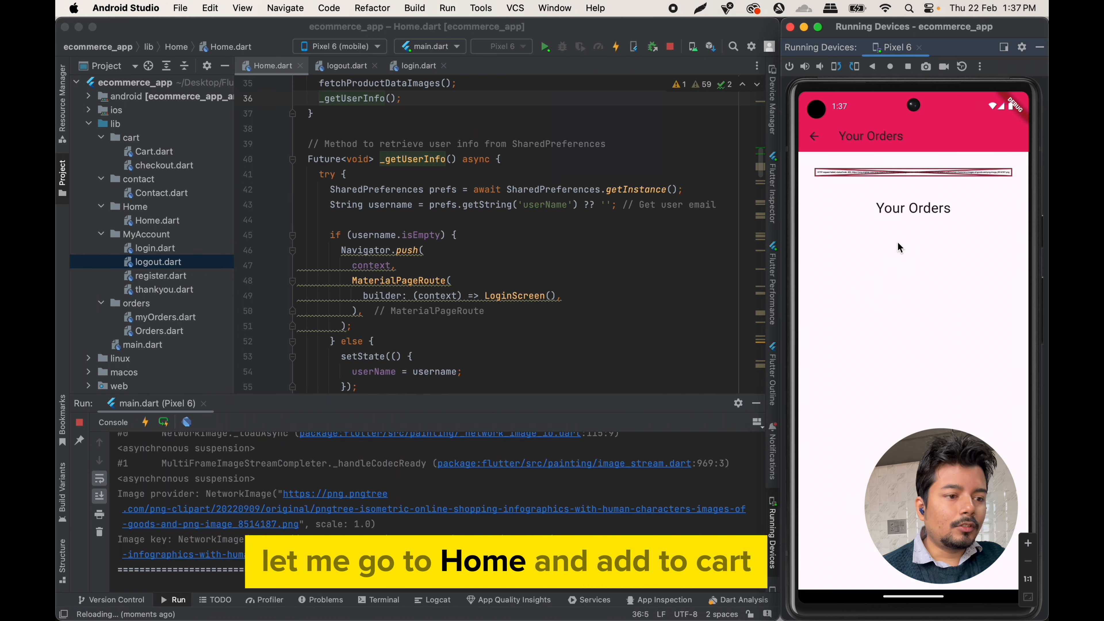
click(815, 136)
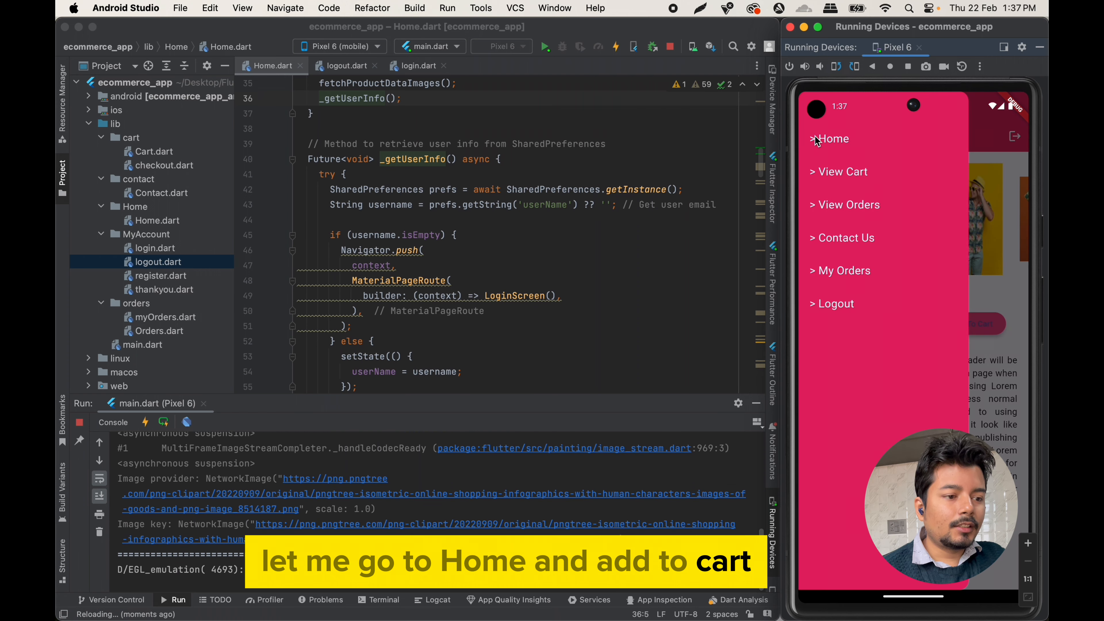
click(832, 139)
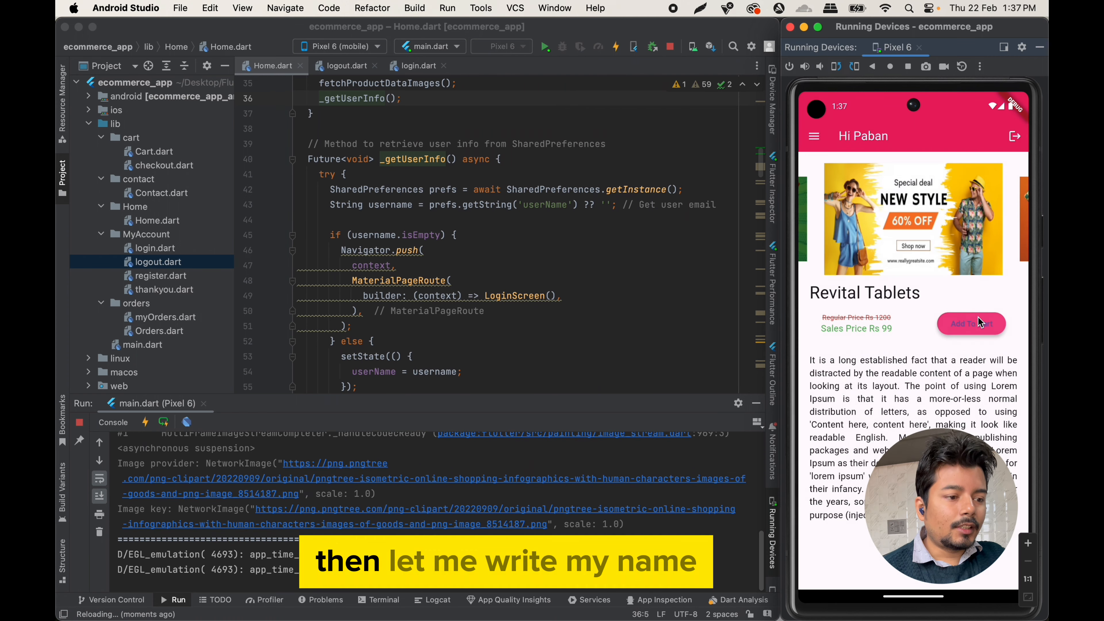
click(972, 323)
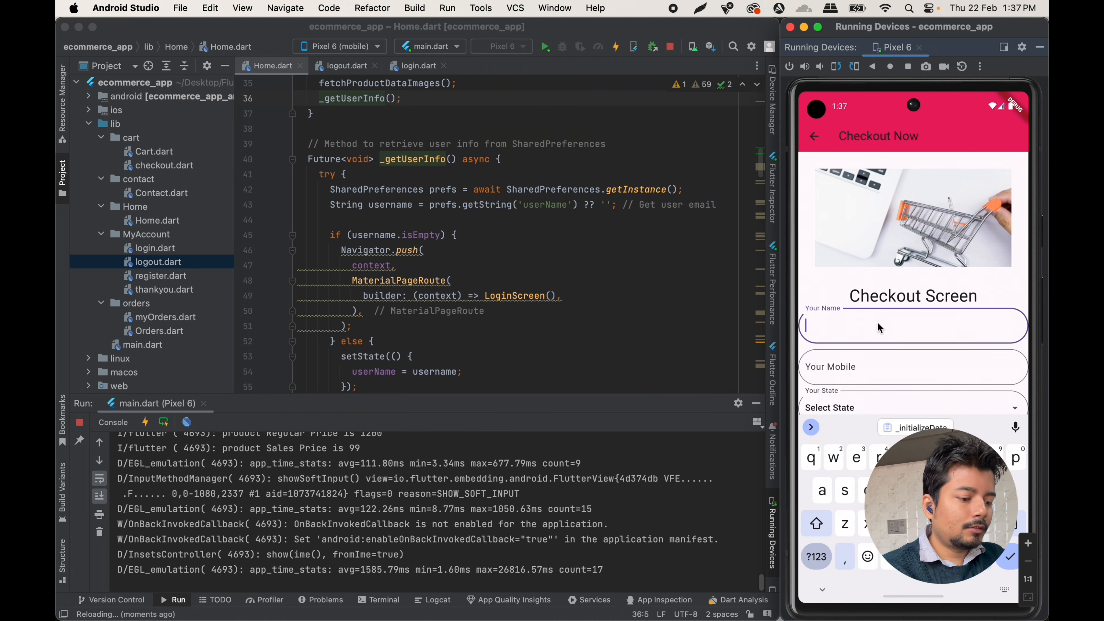
text(Paban)
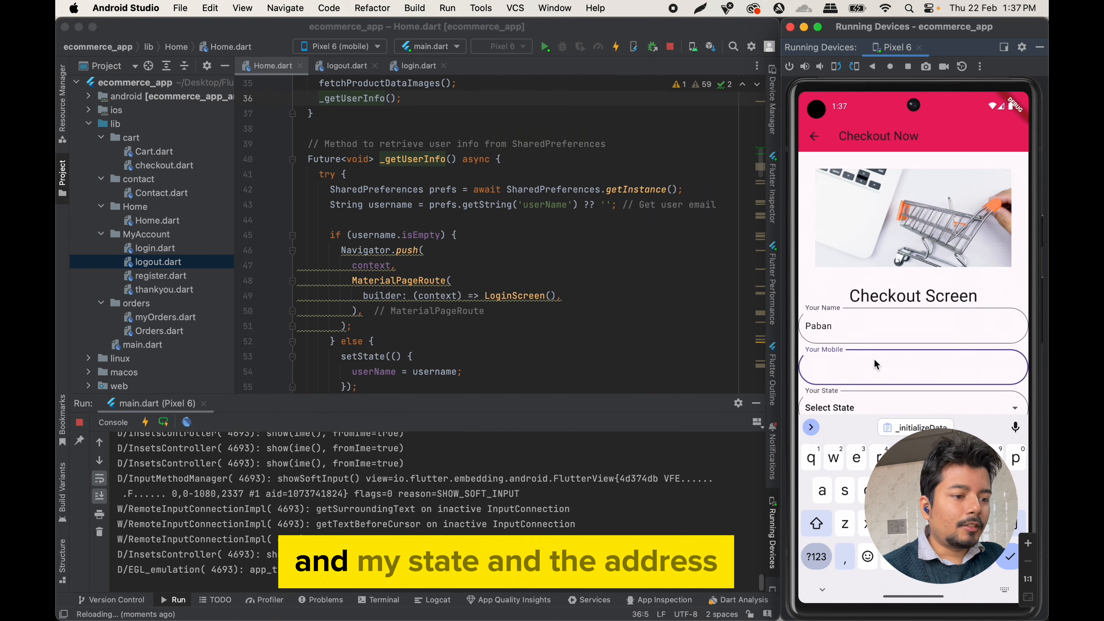
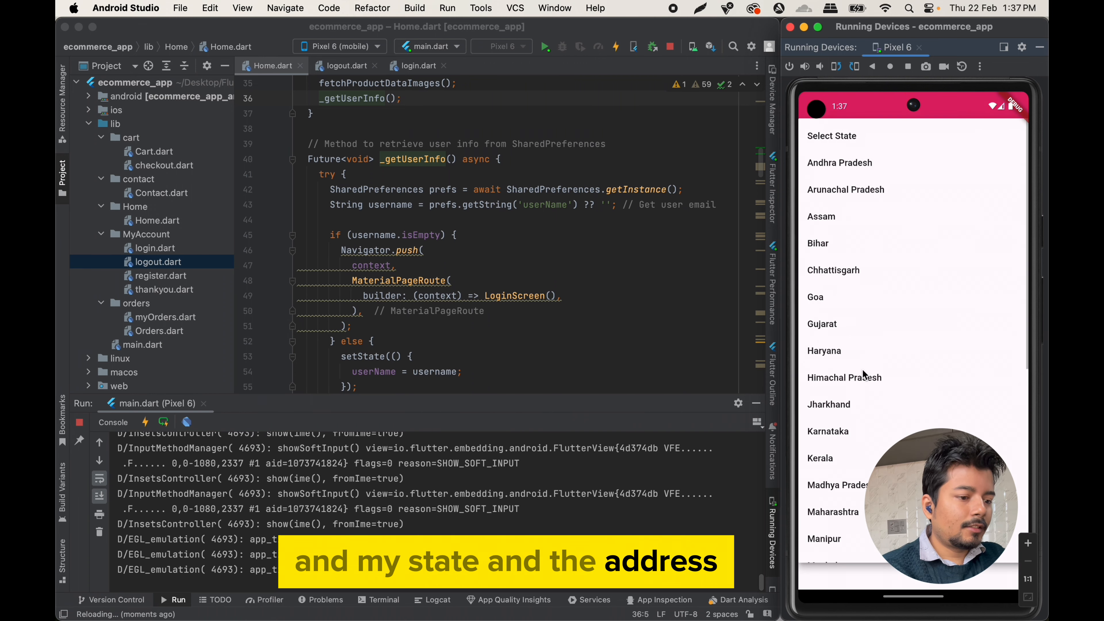
click(821, 323)
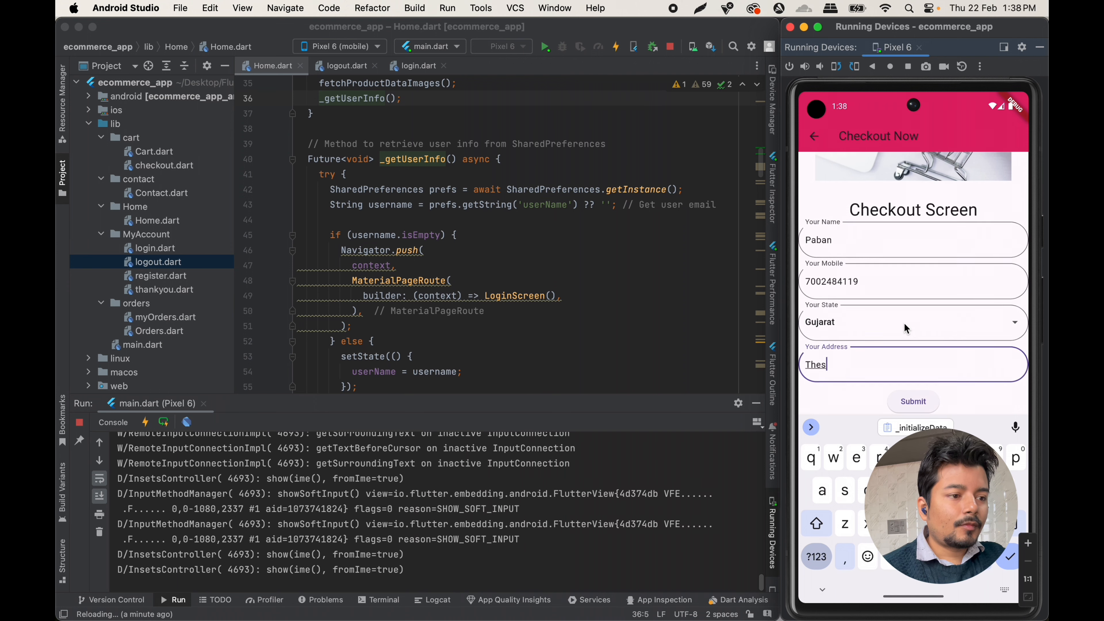
click(913, 401)
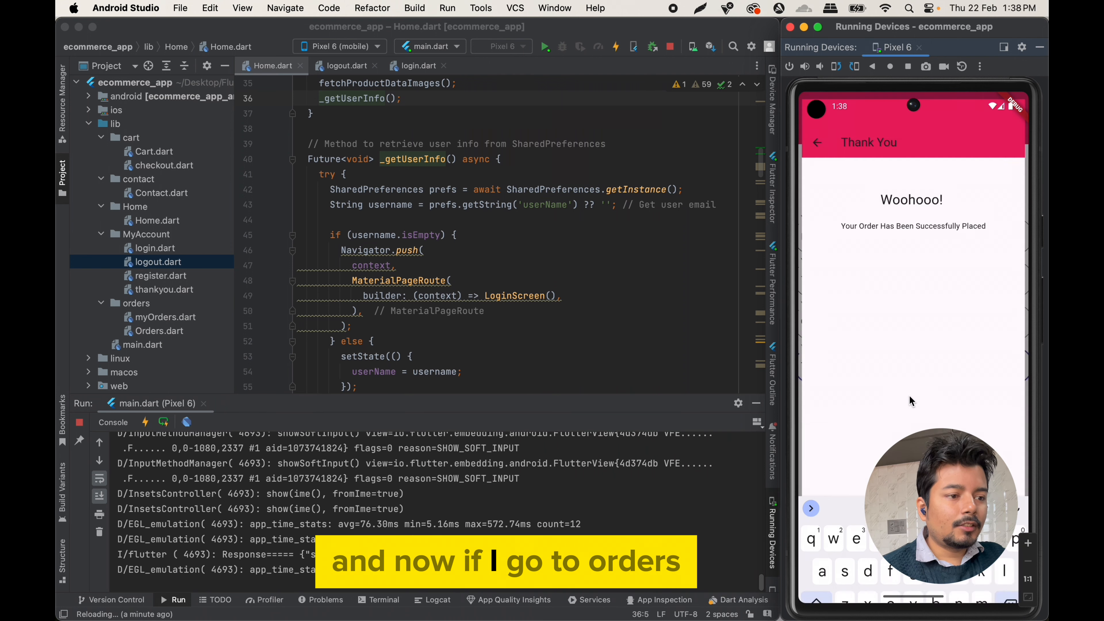
click(816, 141)
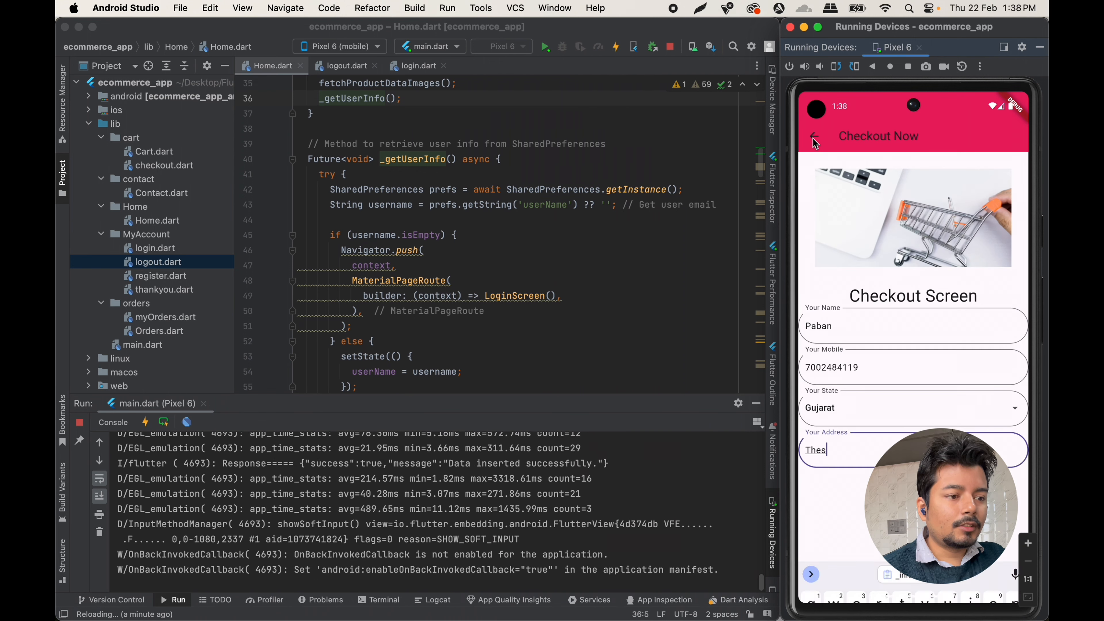
Step: Leave checkout for Your Orders, then return to the home screen through the navigation drawer
click(815, 137)
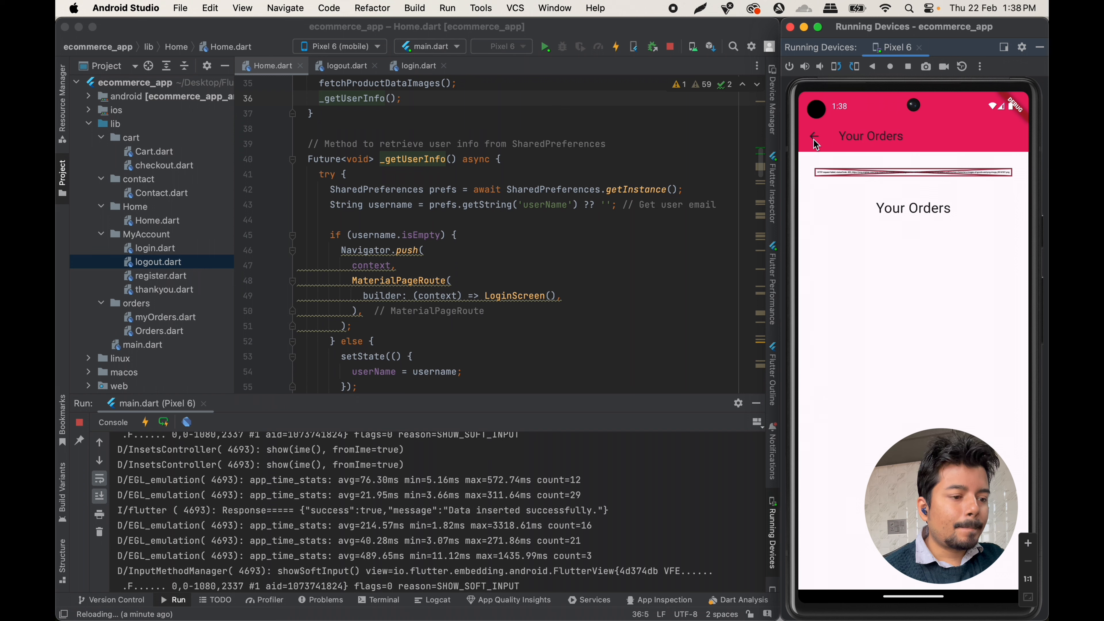
click(815, 135)
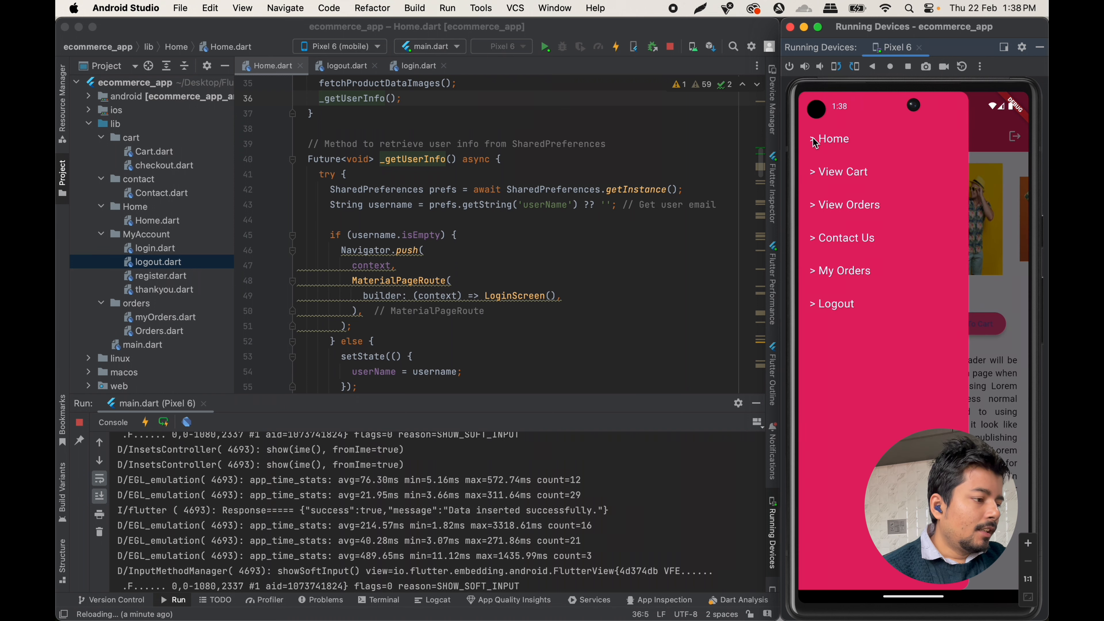
click(815, 135)
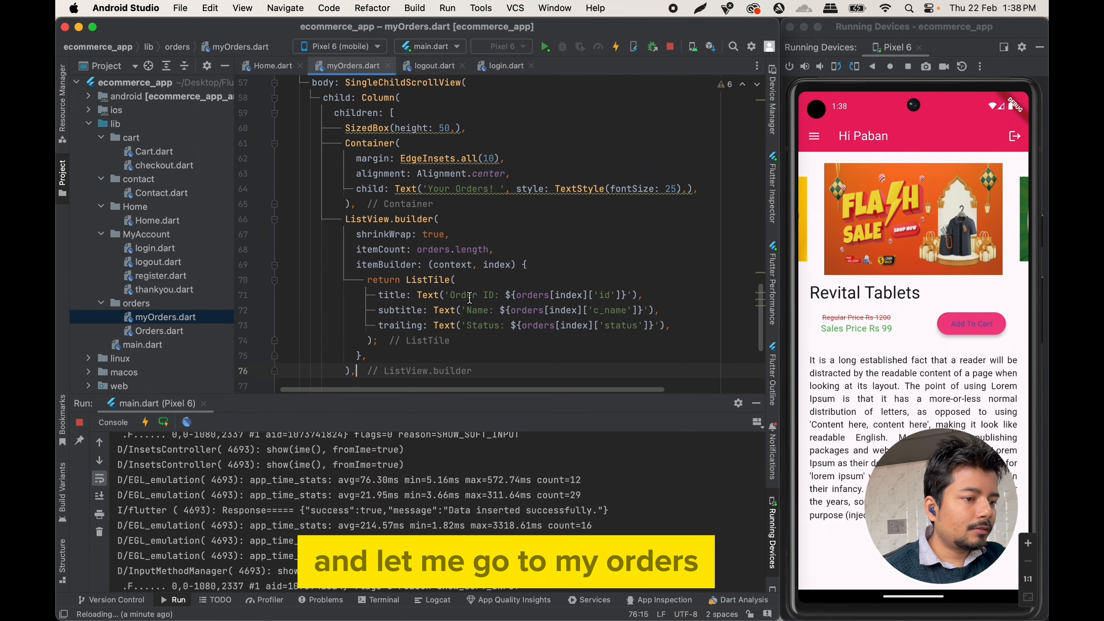
Step: Open My Orders from the drawer to list orders 5 through 12 with names and statuses
scroll(up, 3)
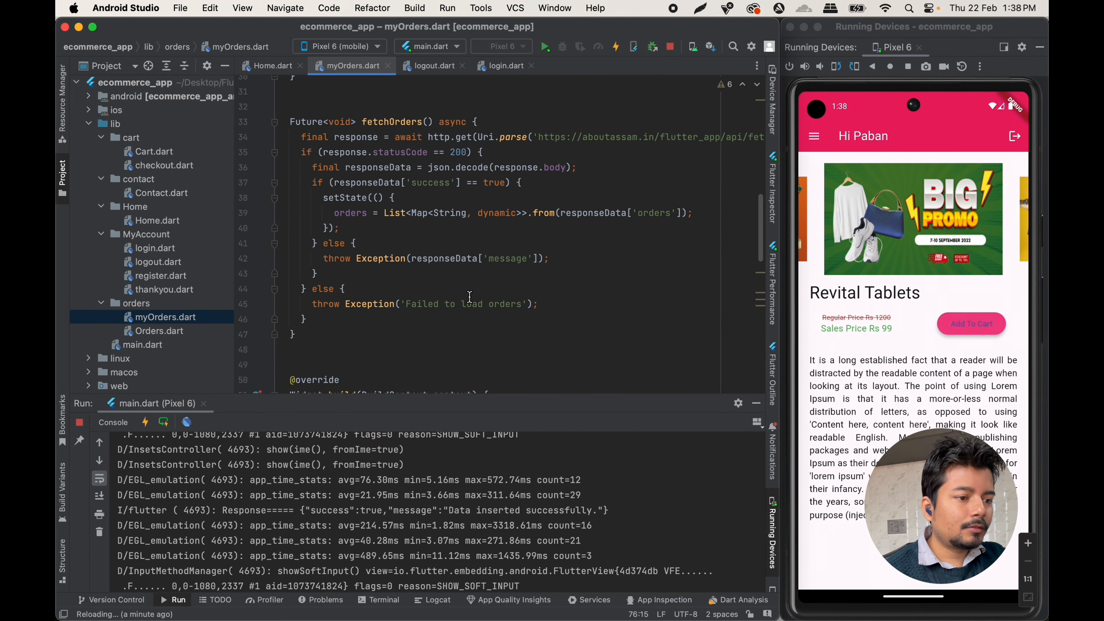
scroll(up, 3)
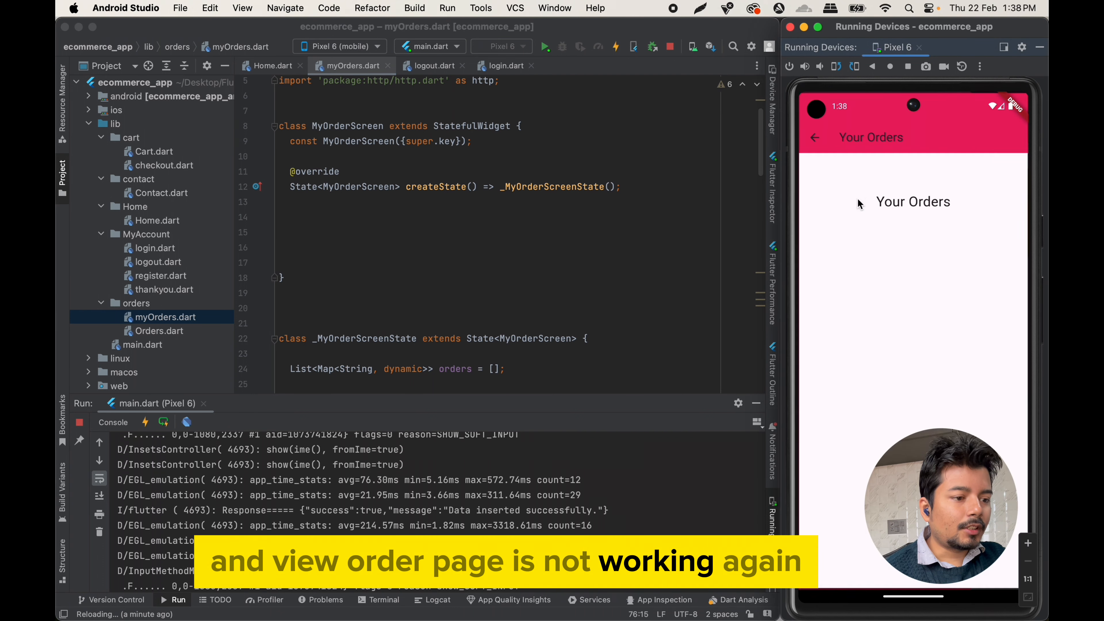
click(815, 137)
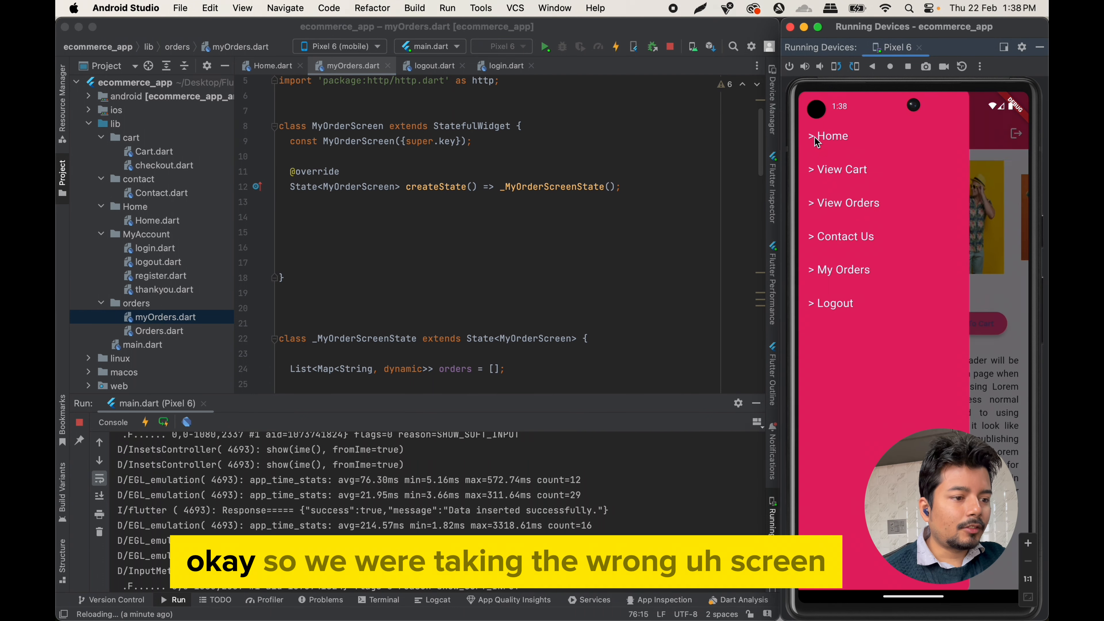
click(843, 269)
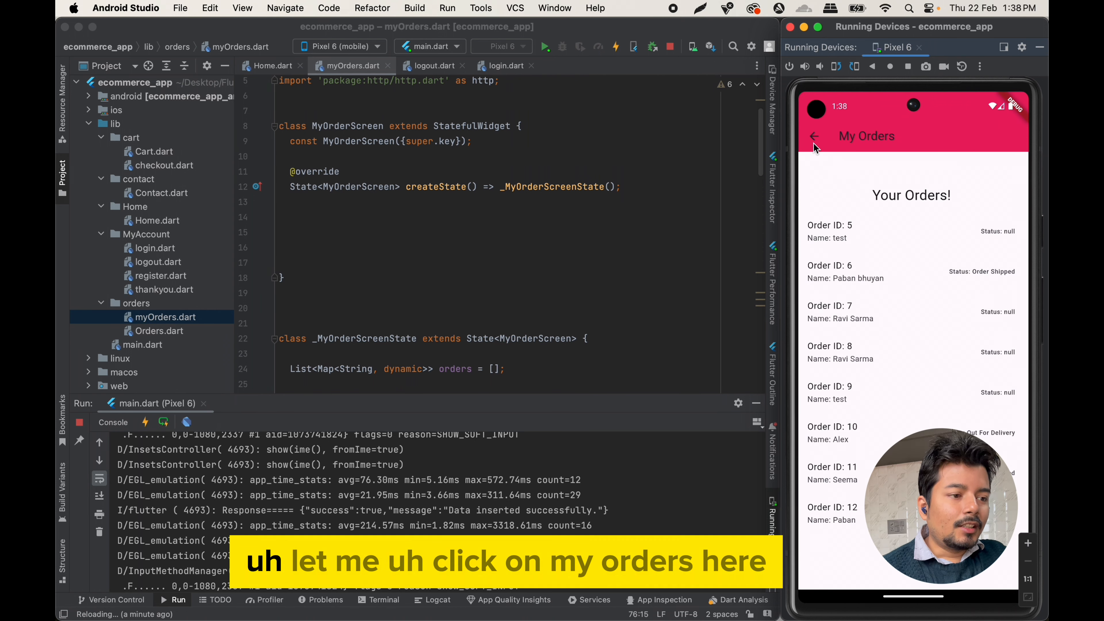
mouse_move(814, 146)
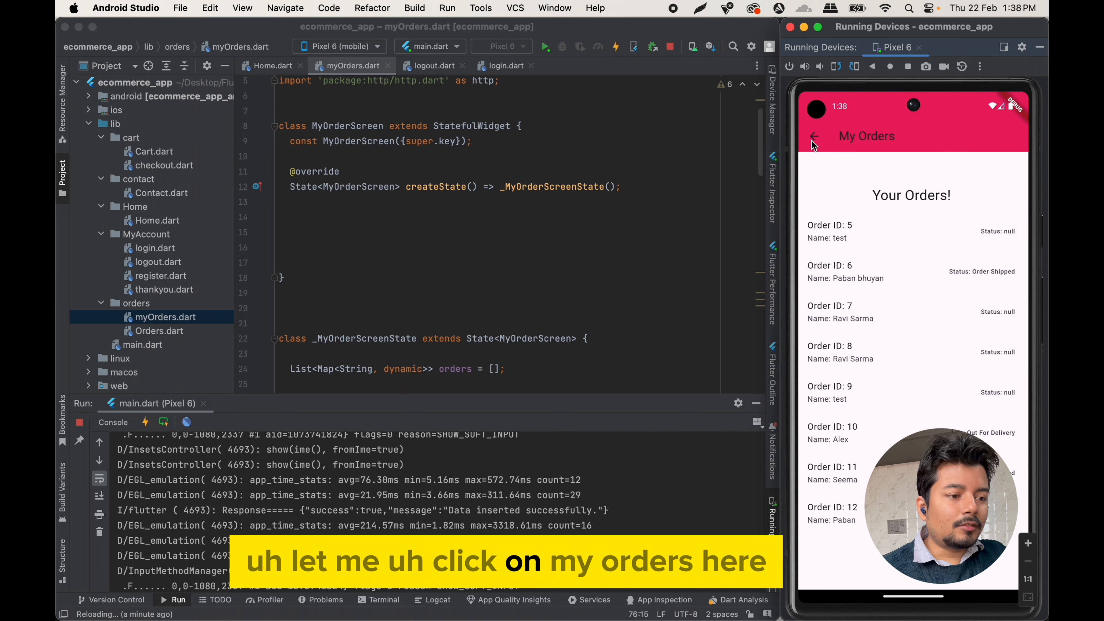
click(815, 135)
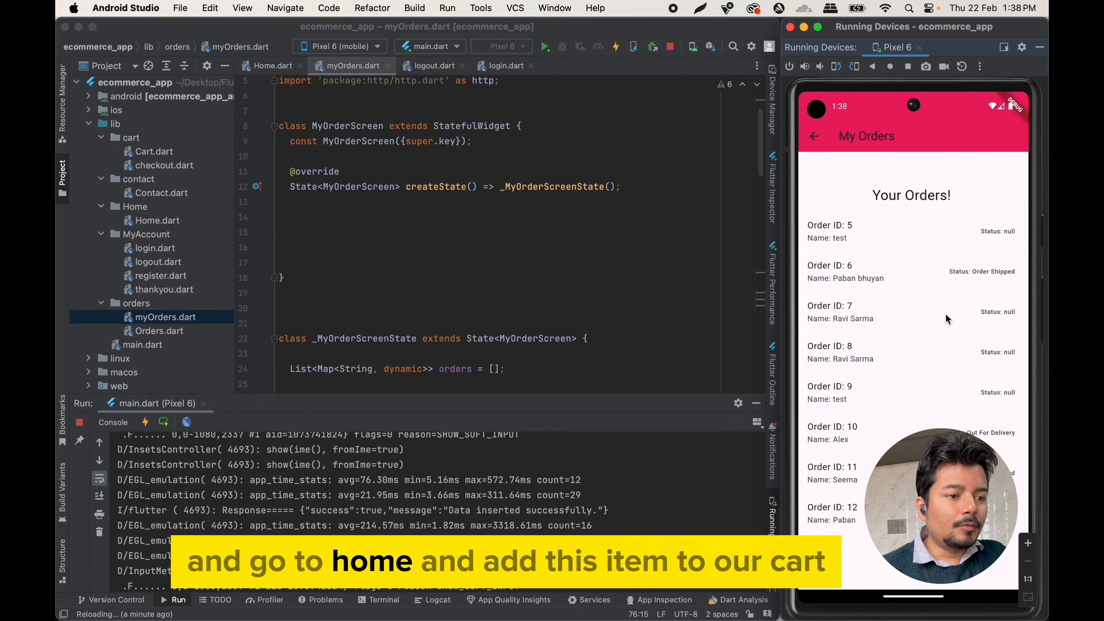
Step: Check out the cart and submit a new order under the name 'Test Paban'
click(815, 135)
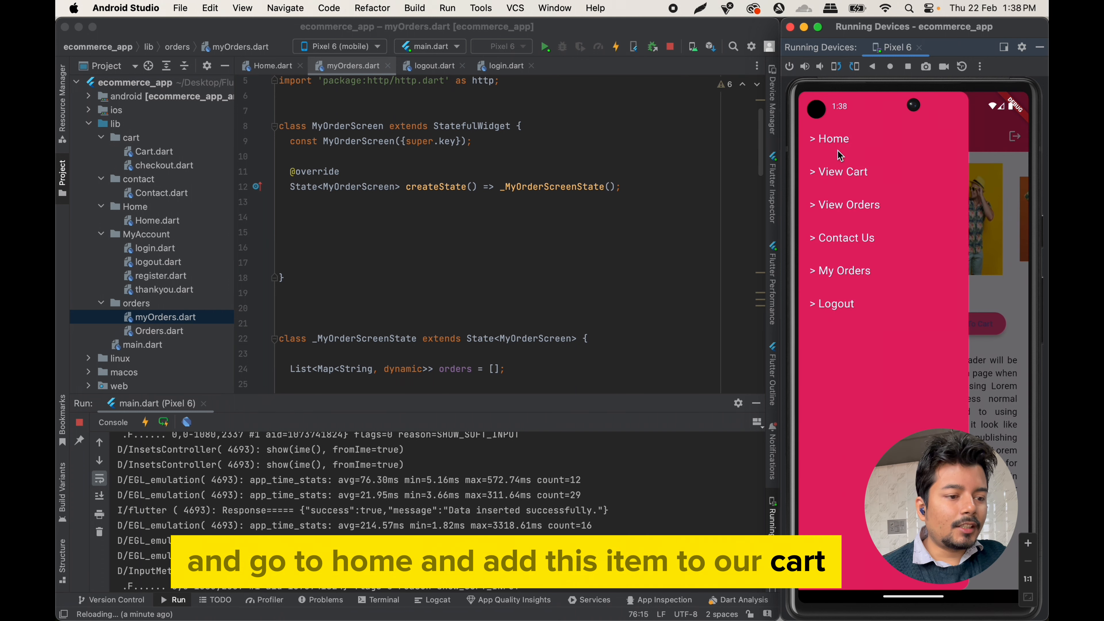
click(842, 171)
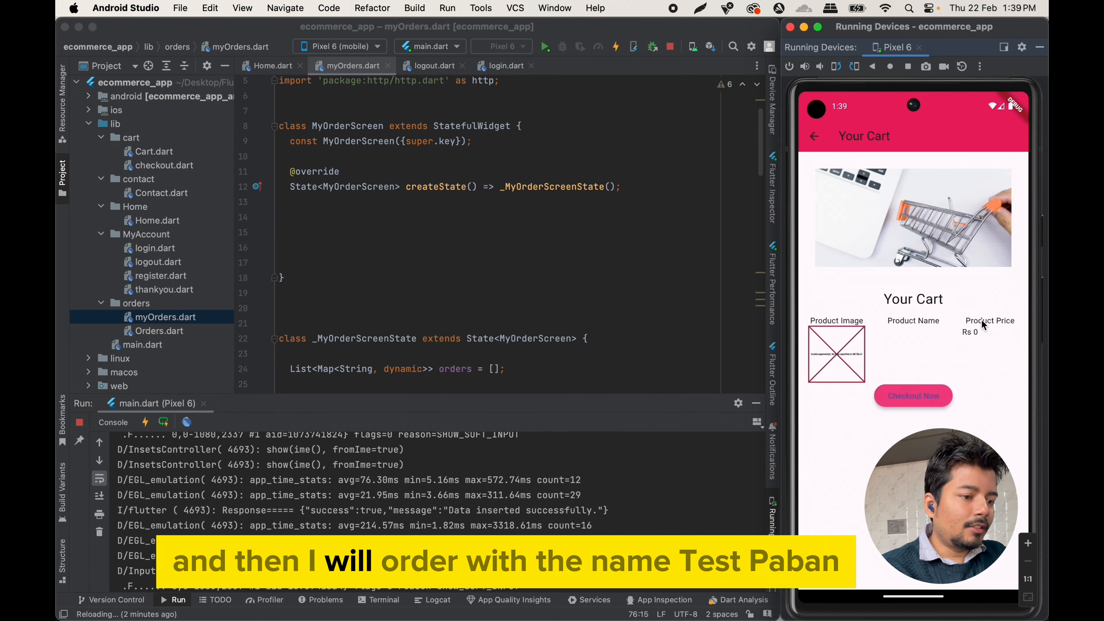
click(913, 395)
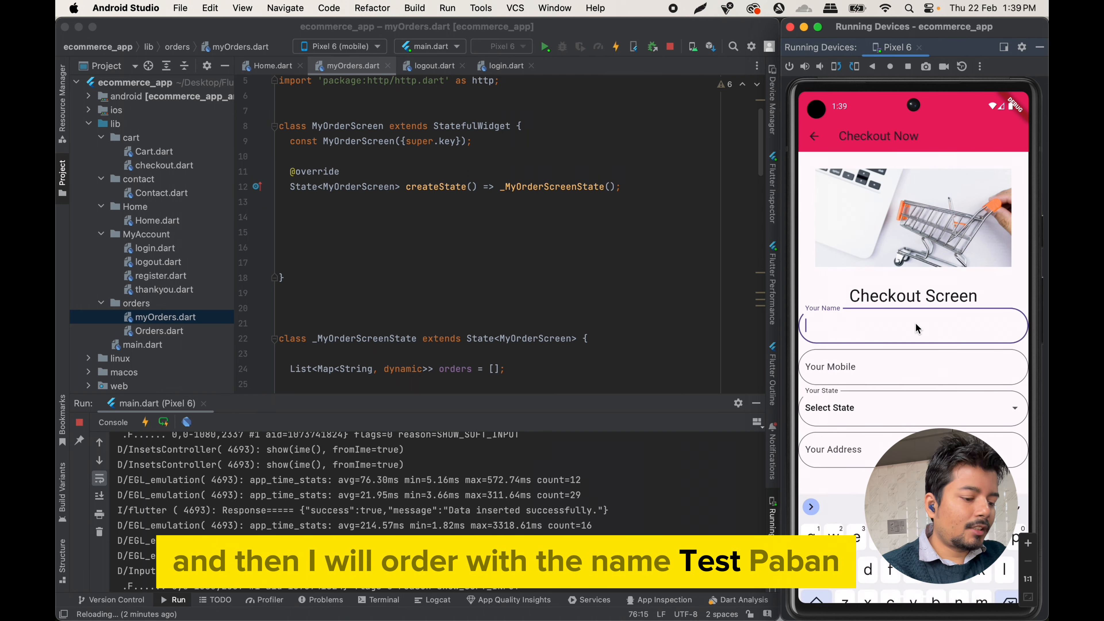
text(Test)
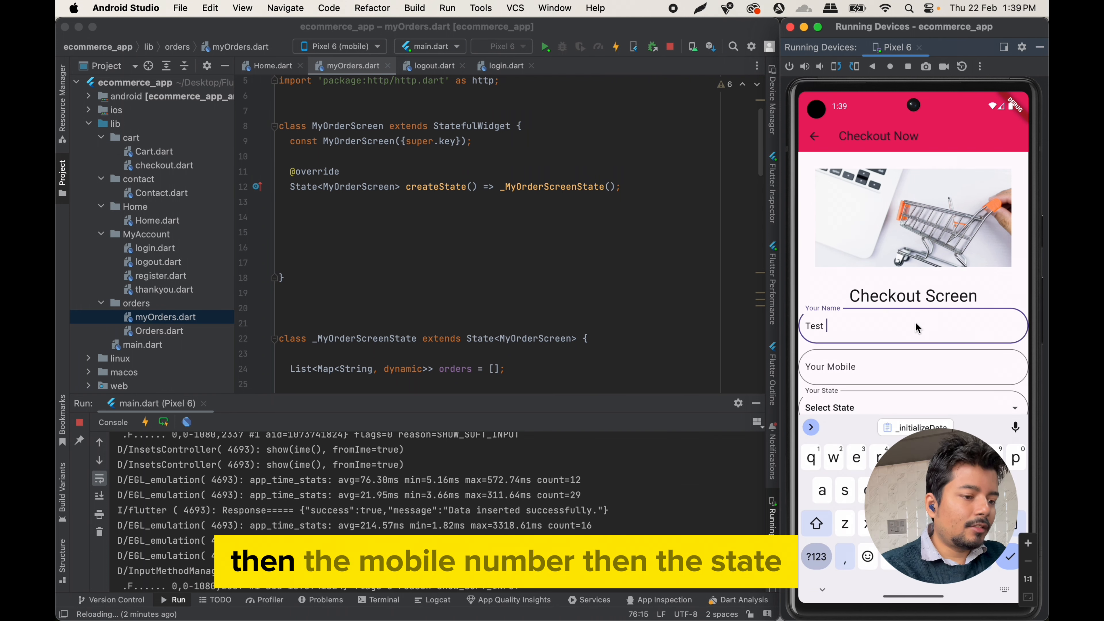
text(Paban)
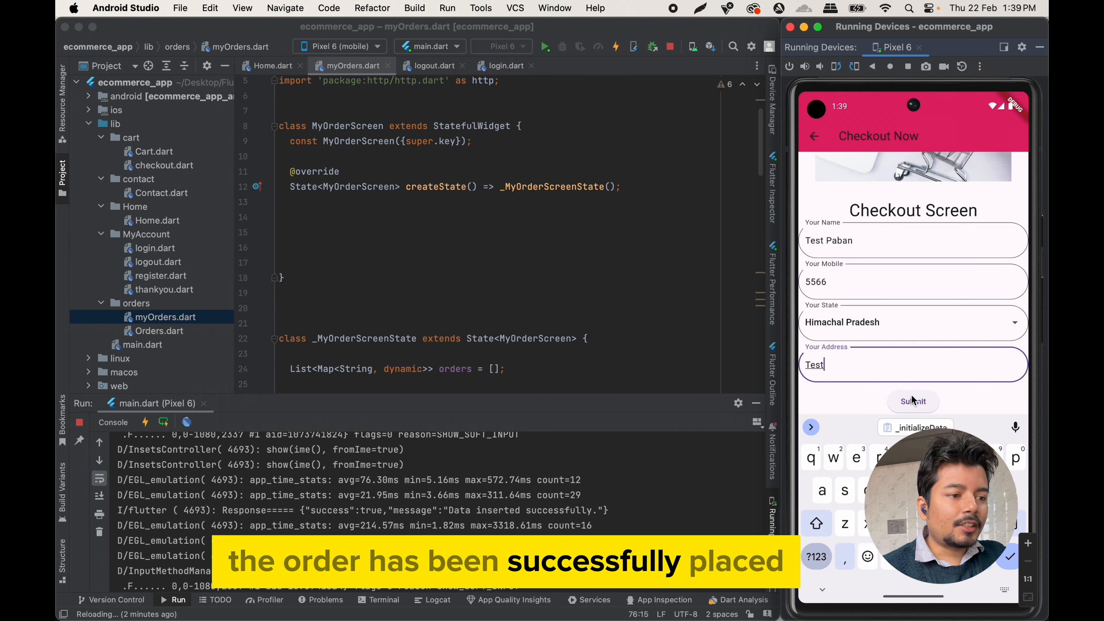
click(912, 402)
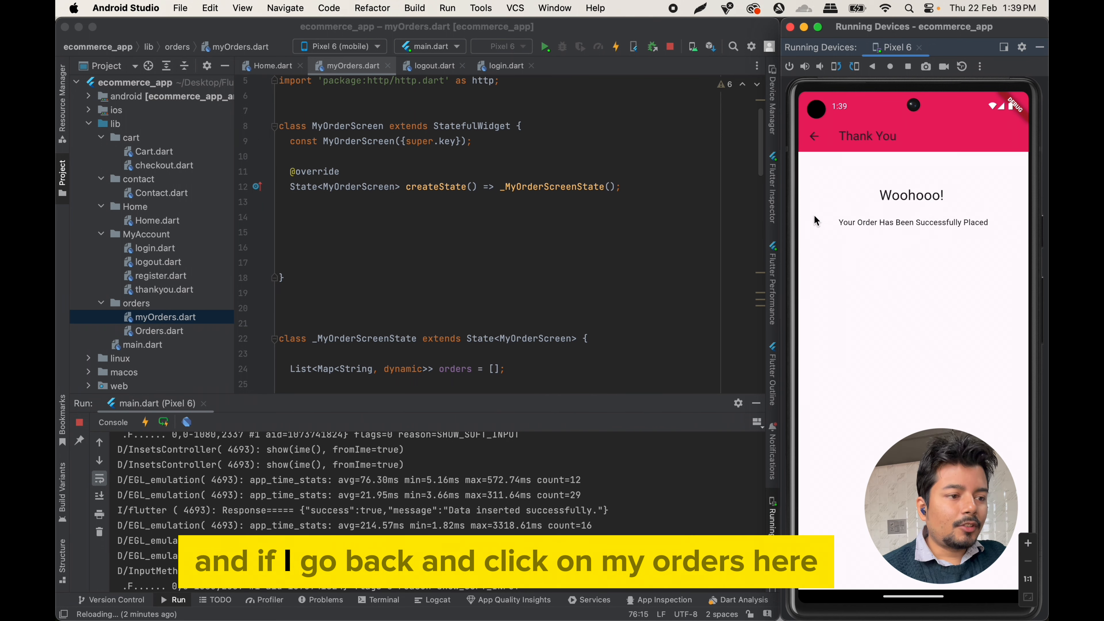
Step: Return from the thank-you page and view My Orders showing the new order ID 13
click(814, 136)
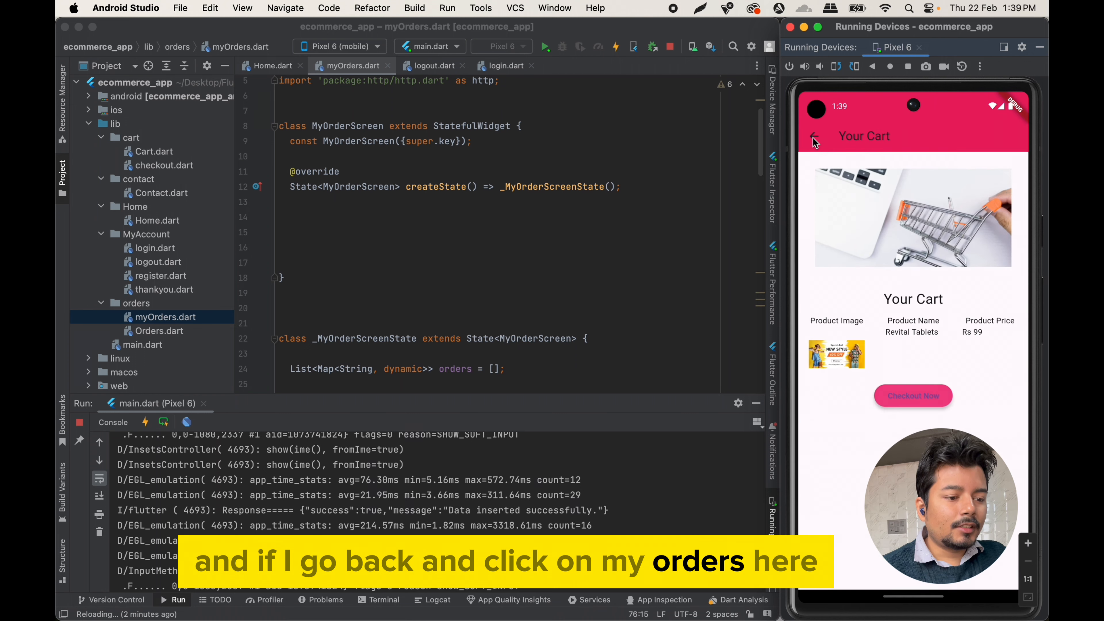
click(813, 138)
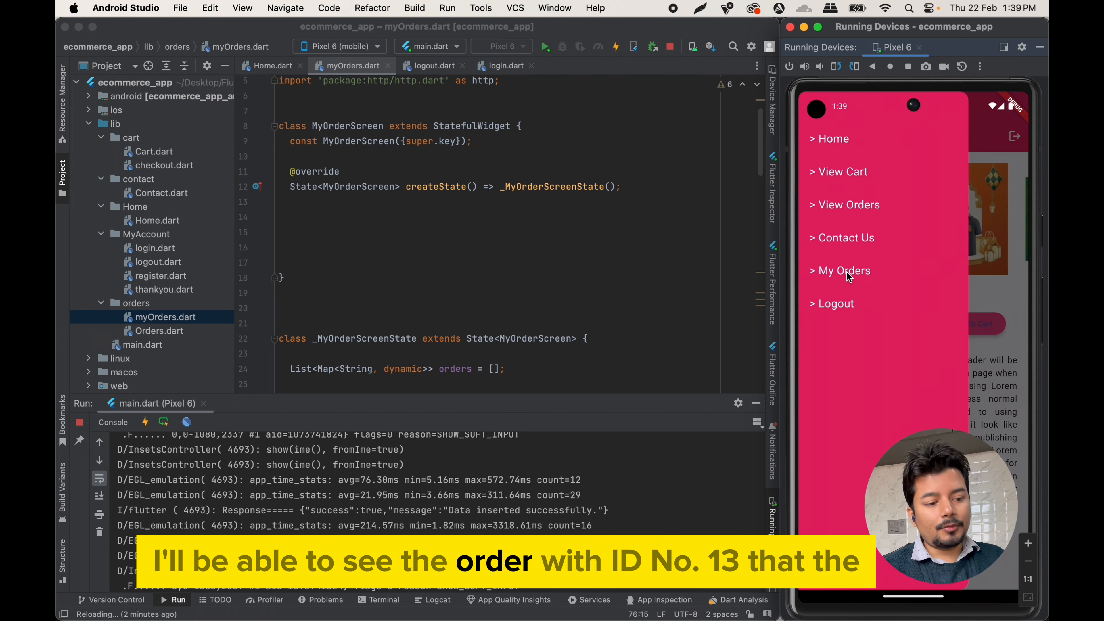
click(840, 270)
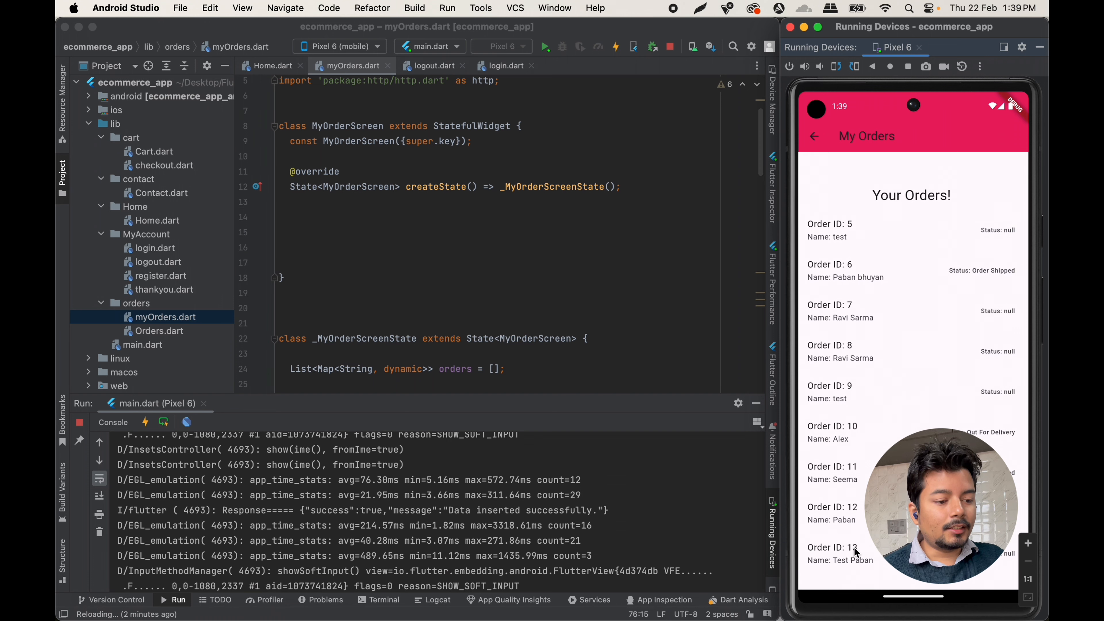